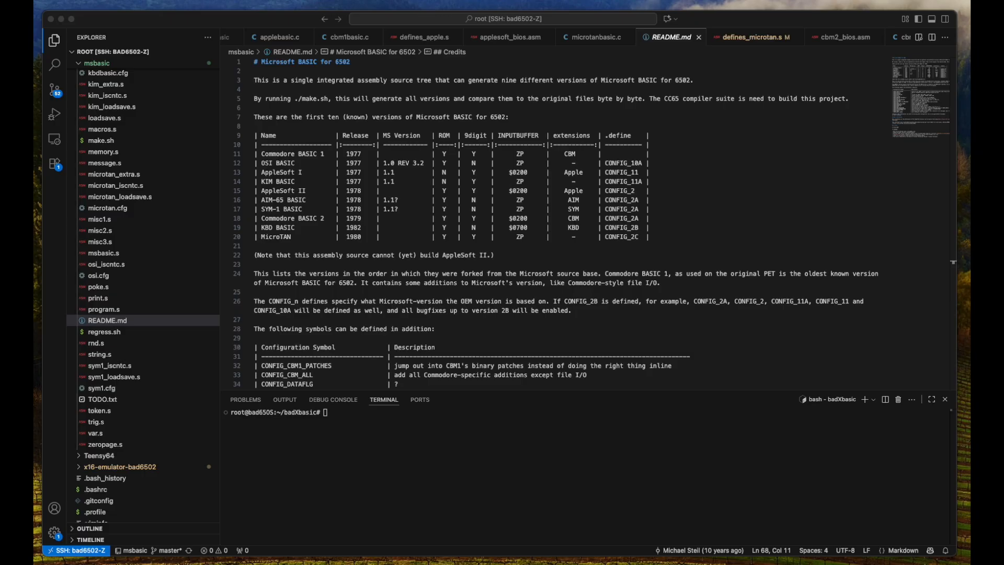
mouse_move(394, 473)
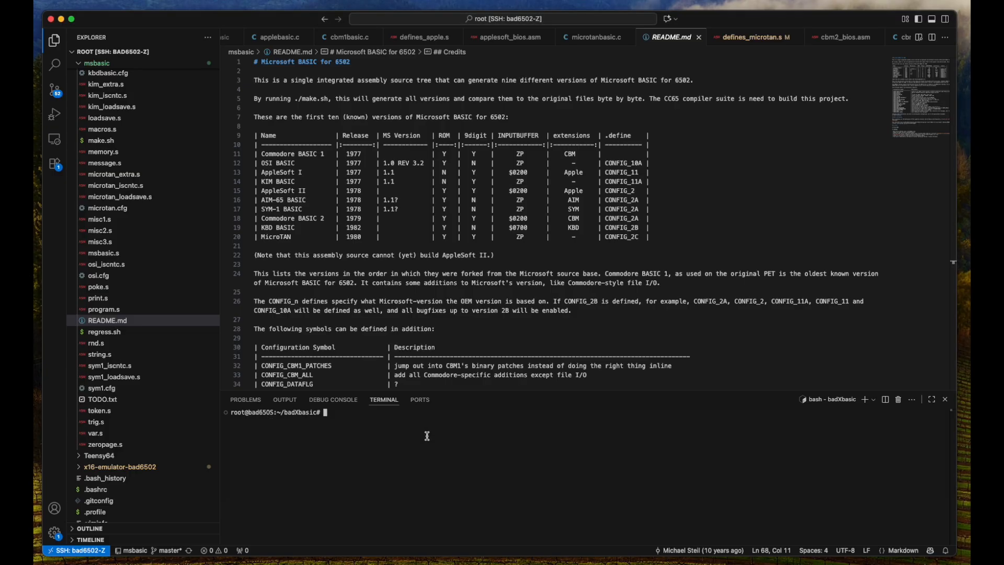
Briefly expand the msbasic subfolder to show its built .bin files, then collapse it again
text(sdjhkhksdjf)
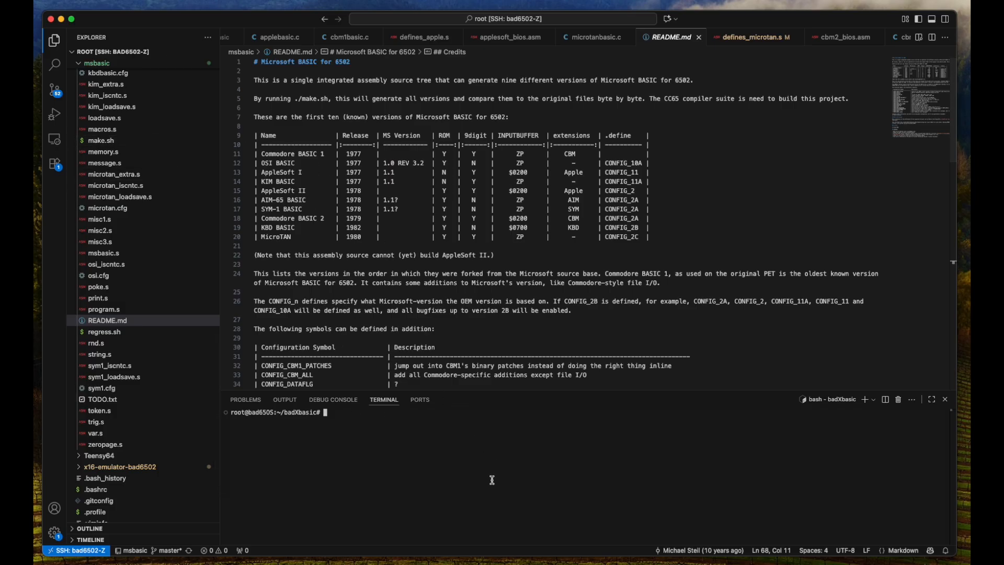
mouse_move(453, 421)
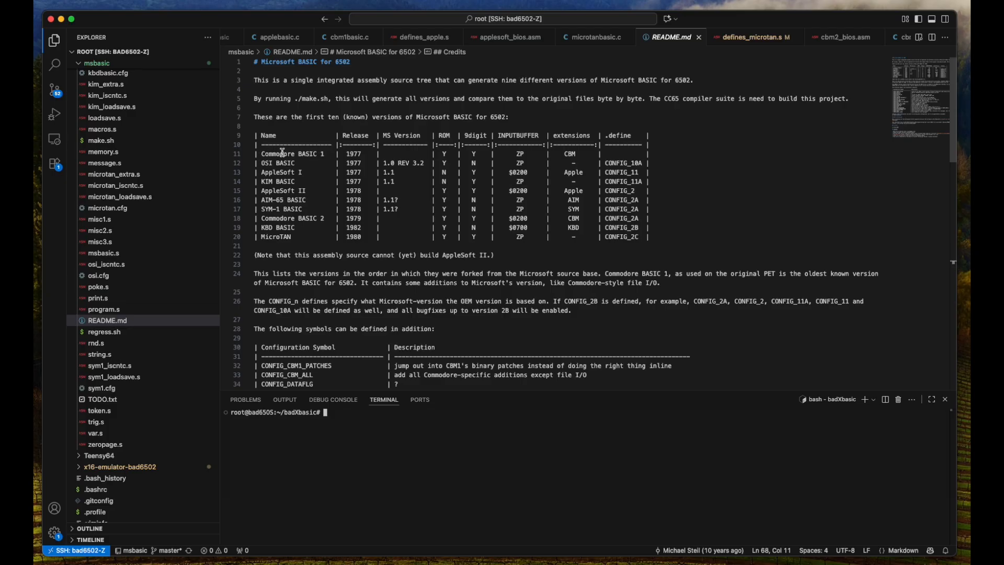
mouse_move(312, 213)
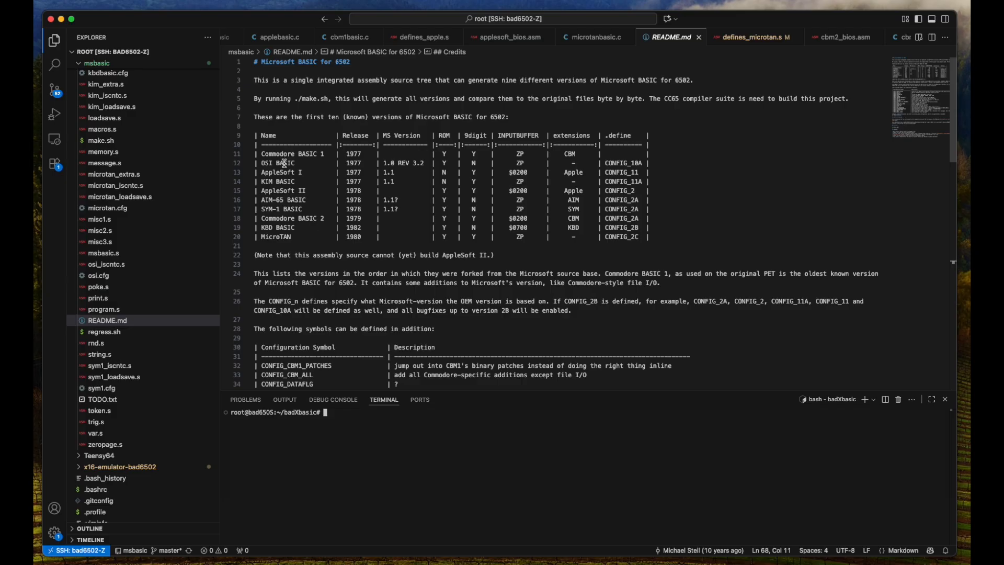
mouse_move(290, 172)
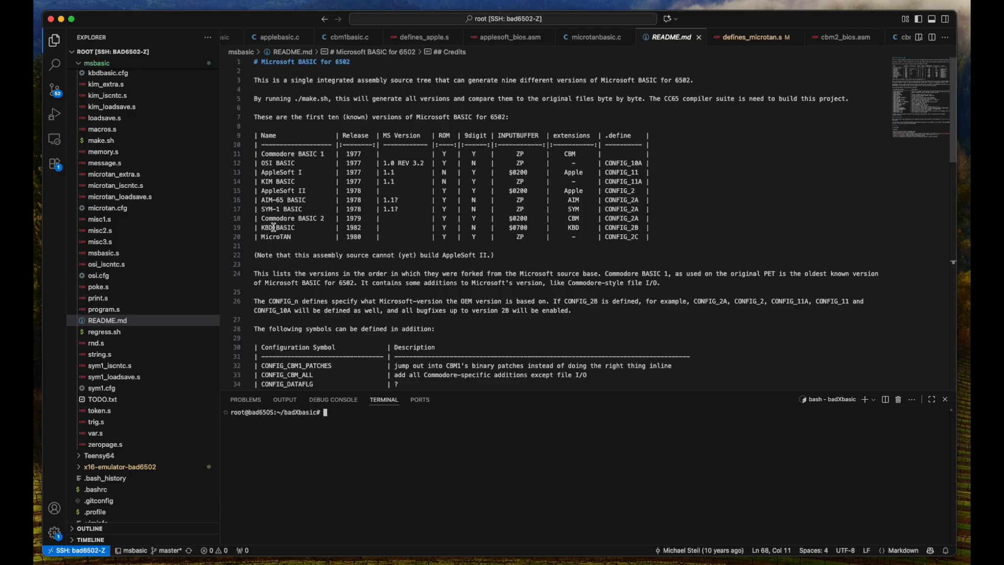
mouse_move(306, 233)
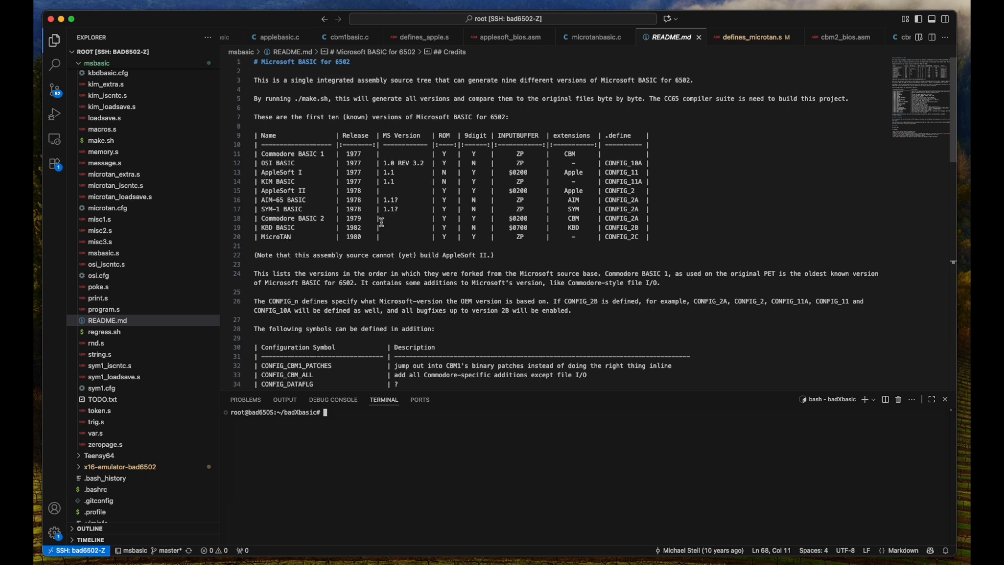
mouse_move(555, 259)
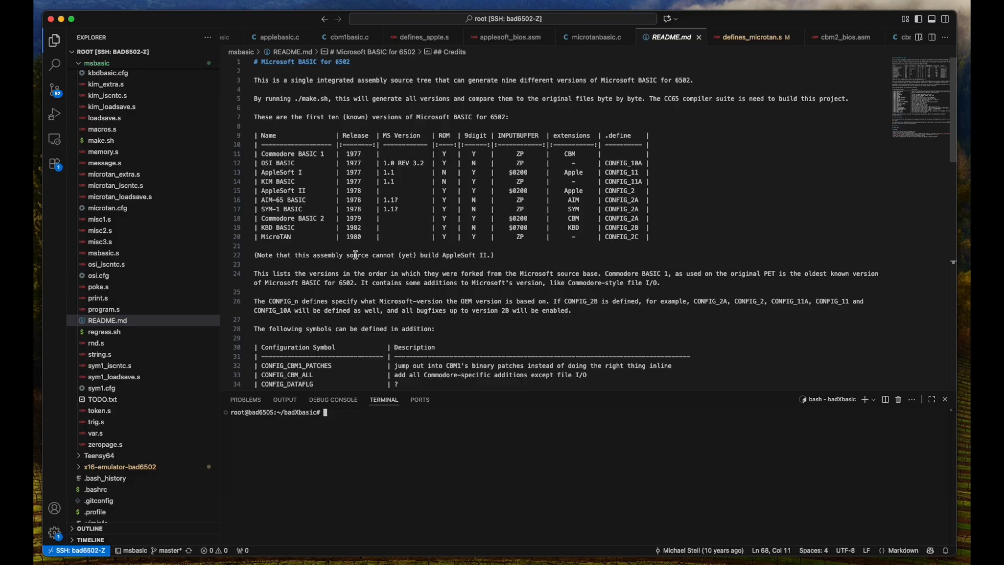
mouse_move(544, 207)
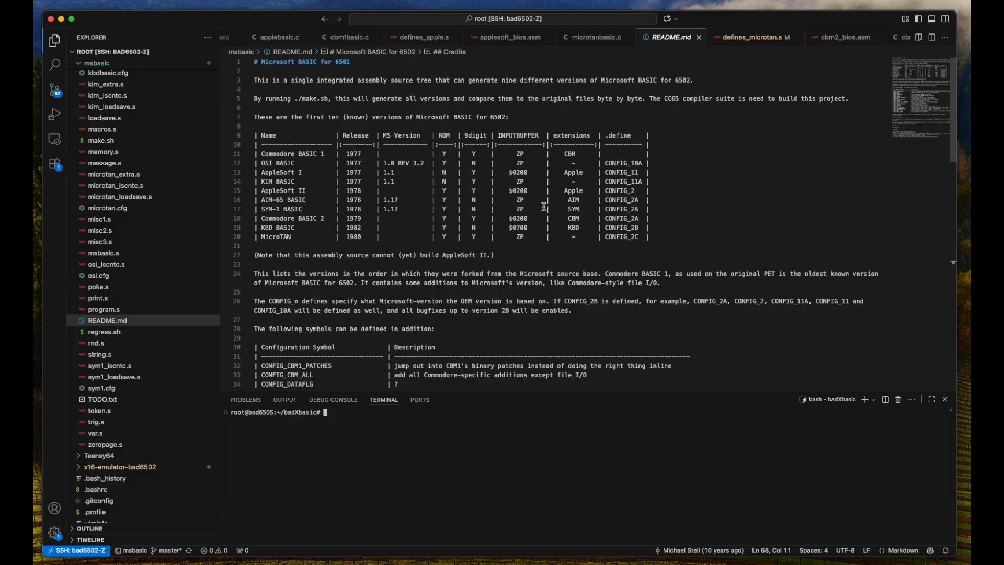
mouse_move(425, 244)
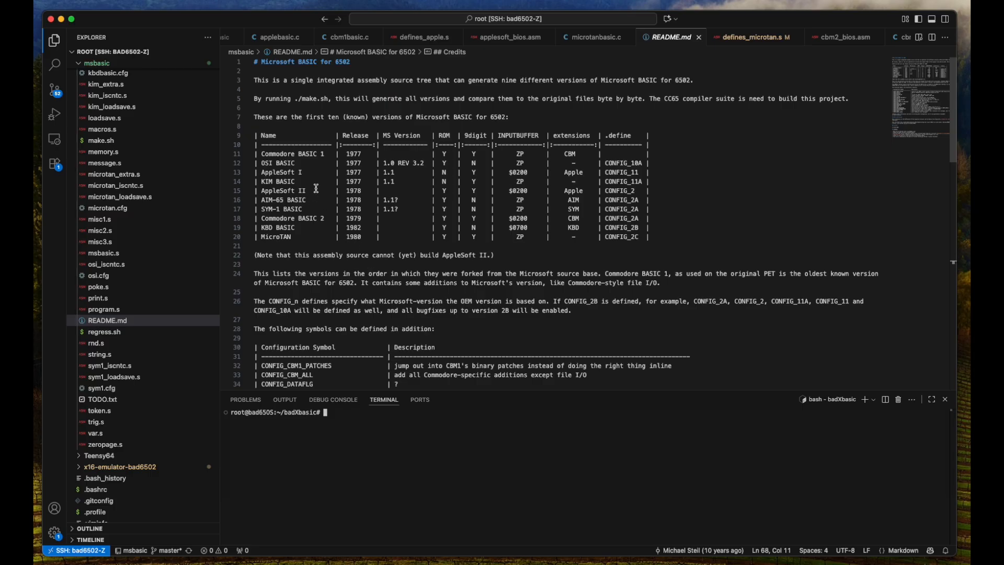
mouse_move(588, 370)
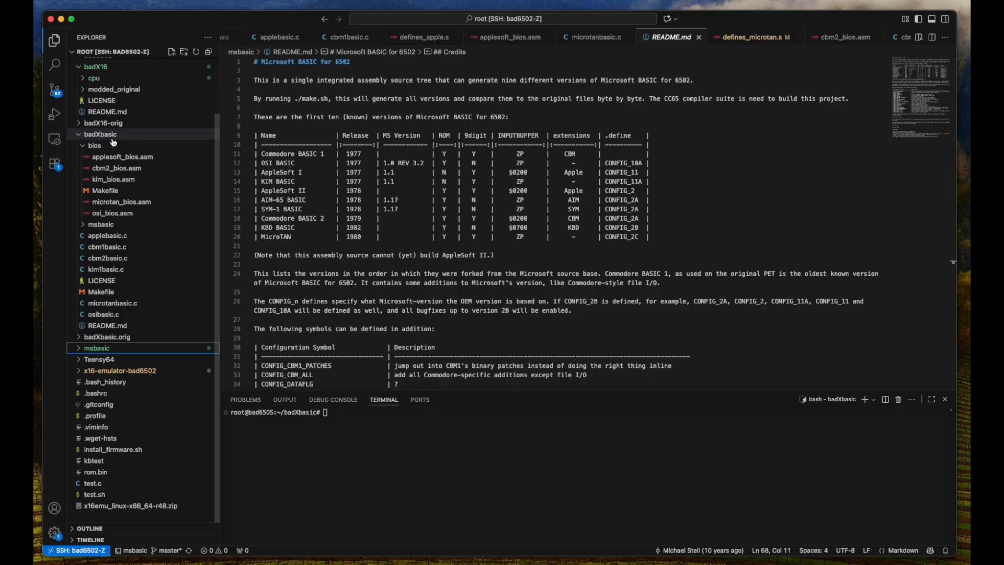
mouse_move(123, 157)
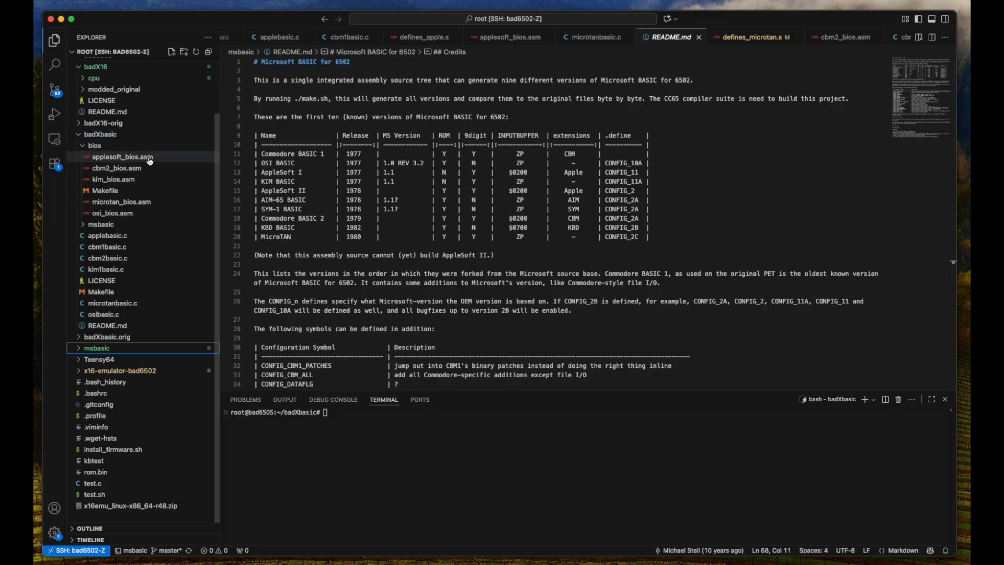
mouse_move(122, 156)
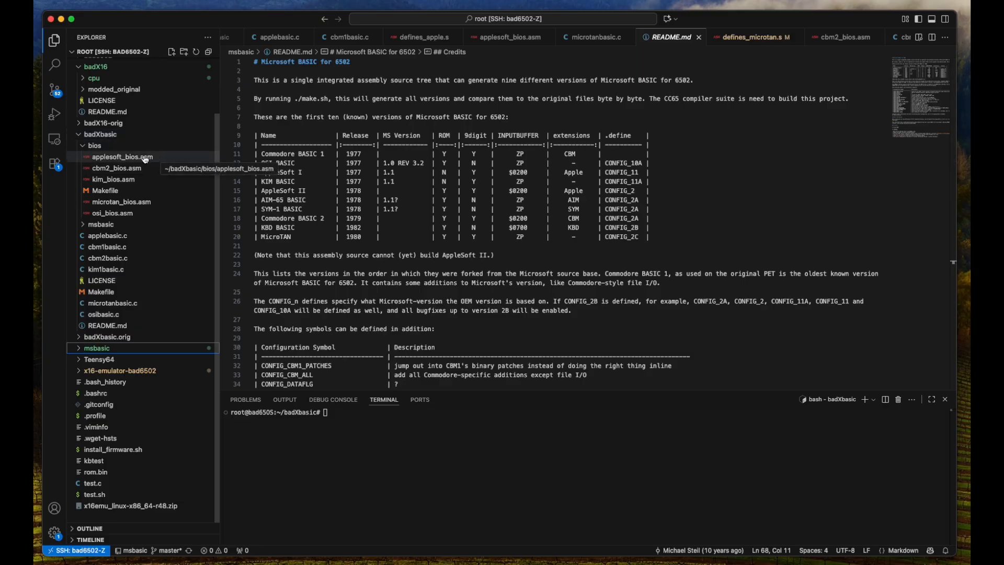
mouse_move(103, 314)
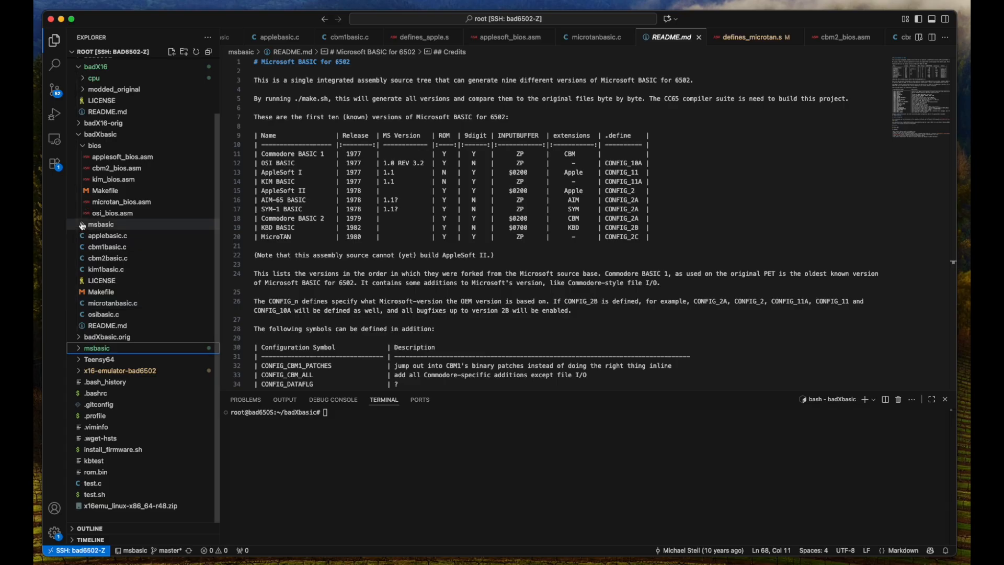
click(100, 224)
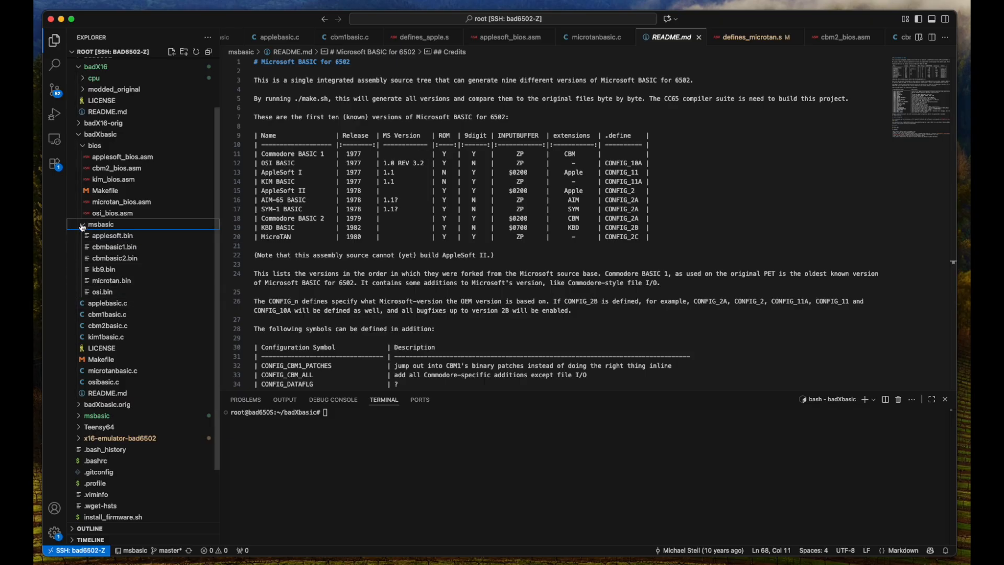
click(100, 224)
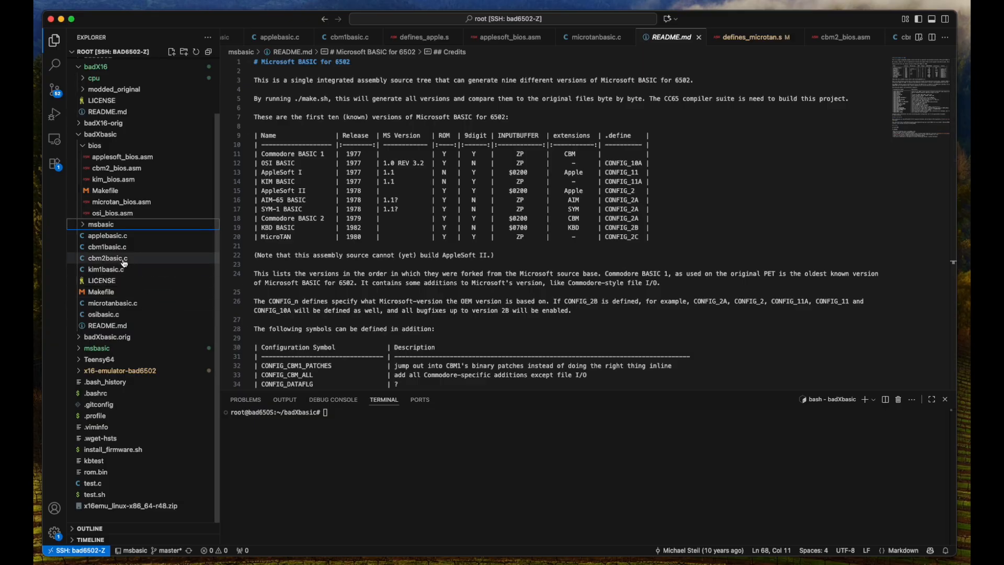
mouse_move(107, 259)
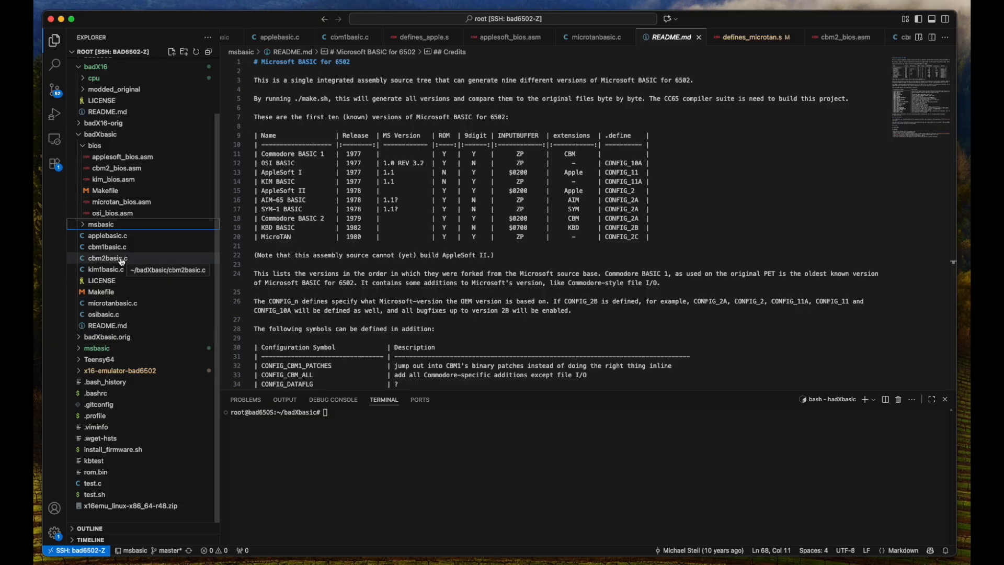
Open the cbm2basic.c source file from the Explorer
double_click(108, 257)
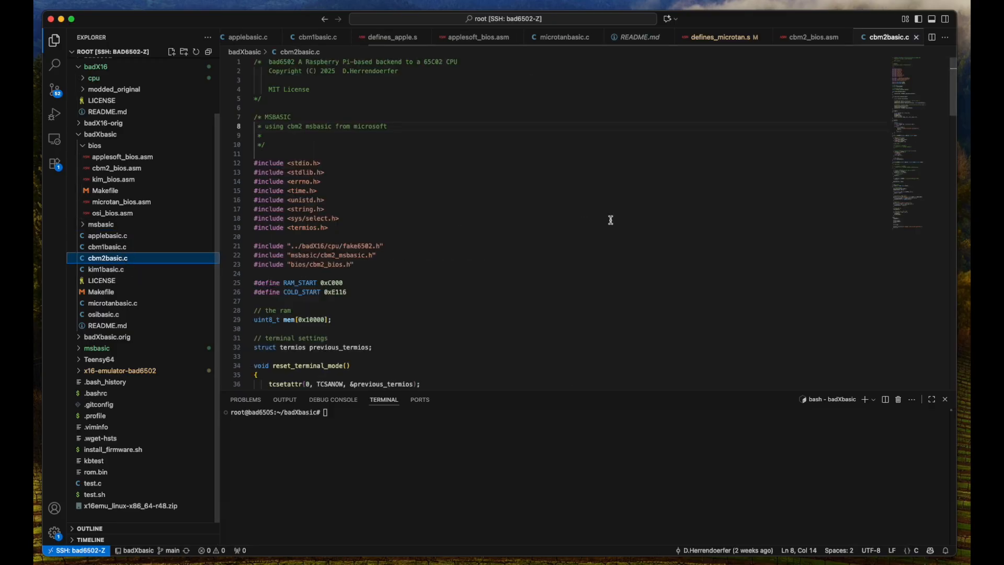
mouse_move(399, 204)
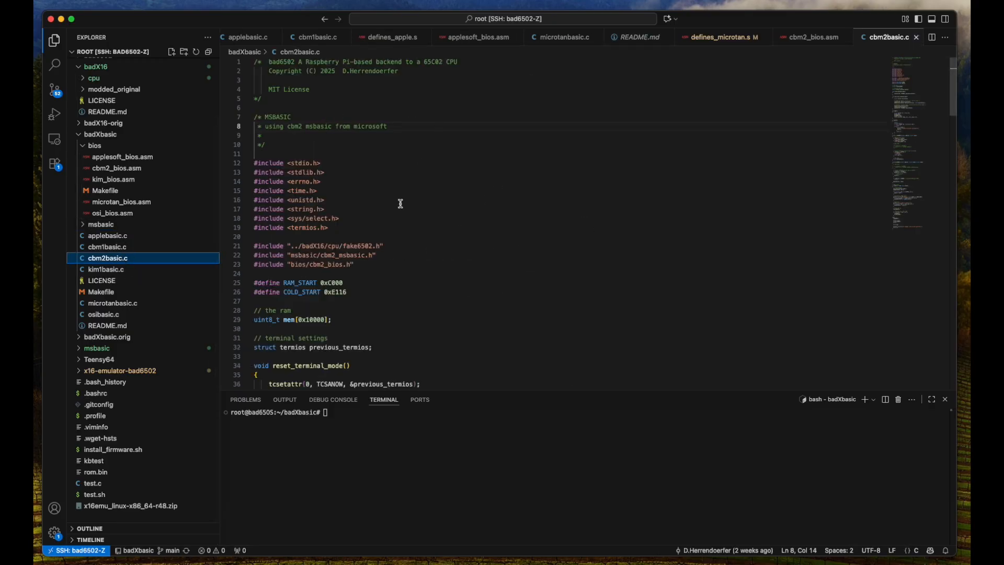
mouse_move(343, 185)
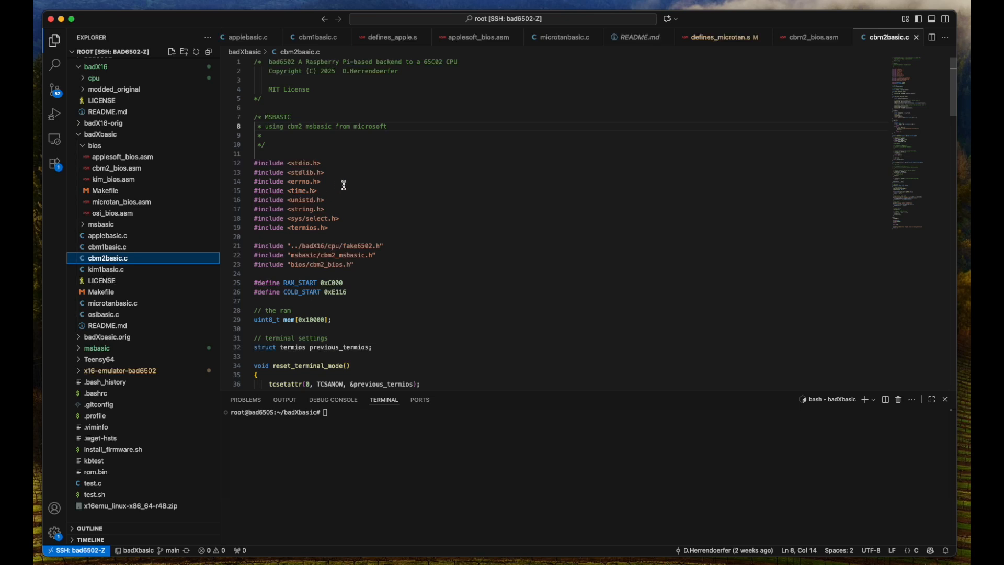
mouse_move(338, 101)
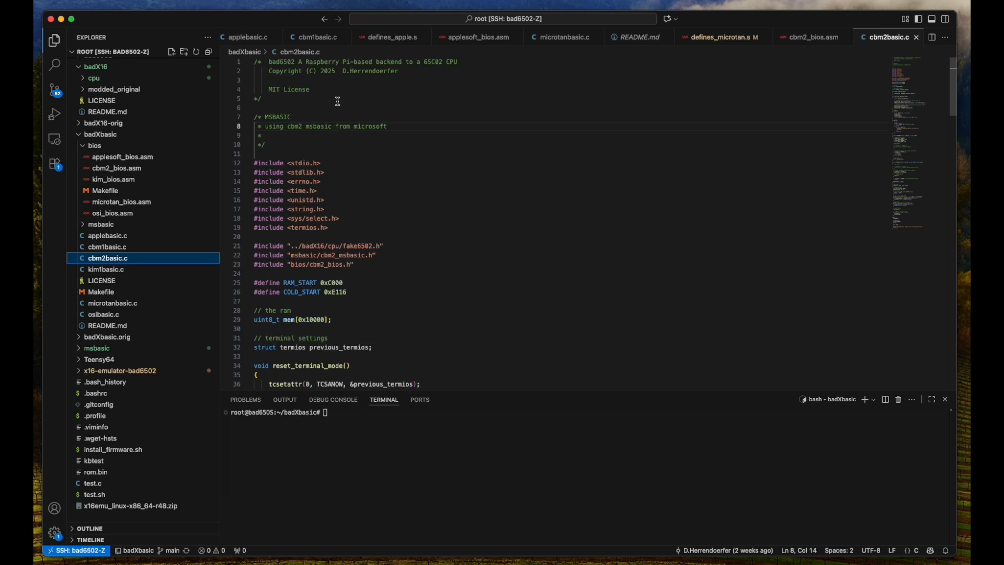
mouse_move(315, 266)
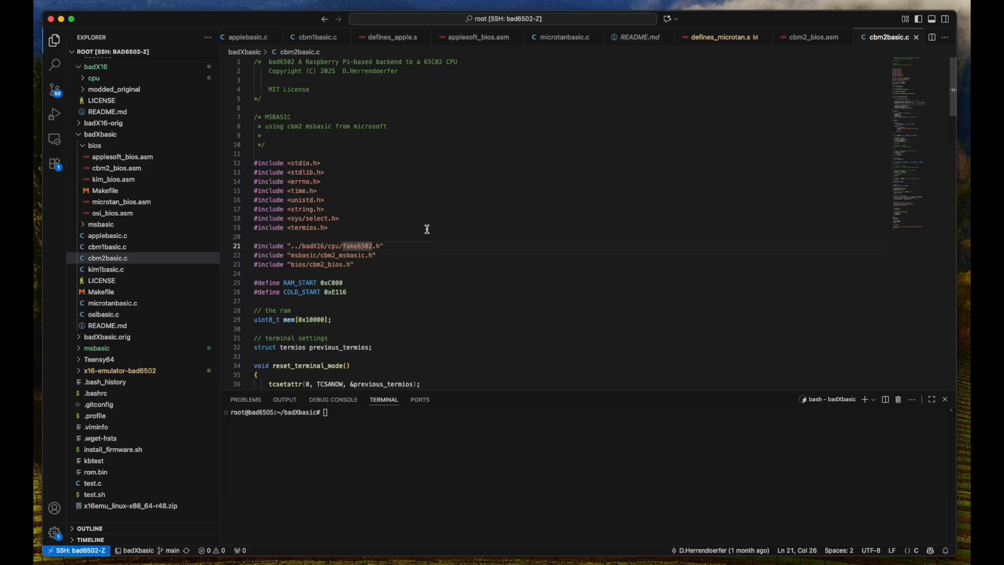
mouse_move(399, 306)
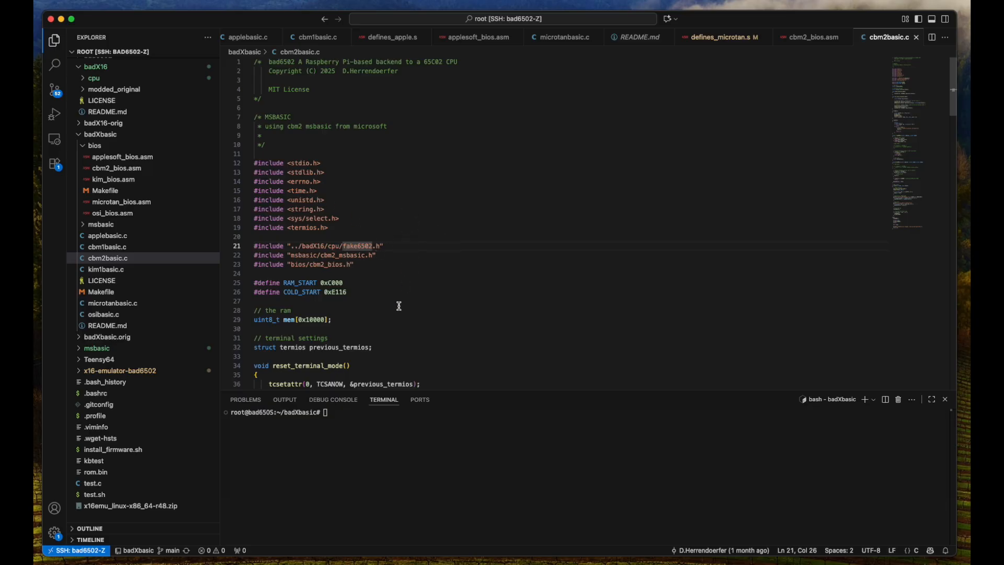
mouse_move(411, 261)
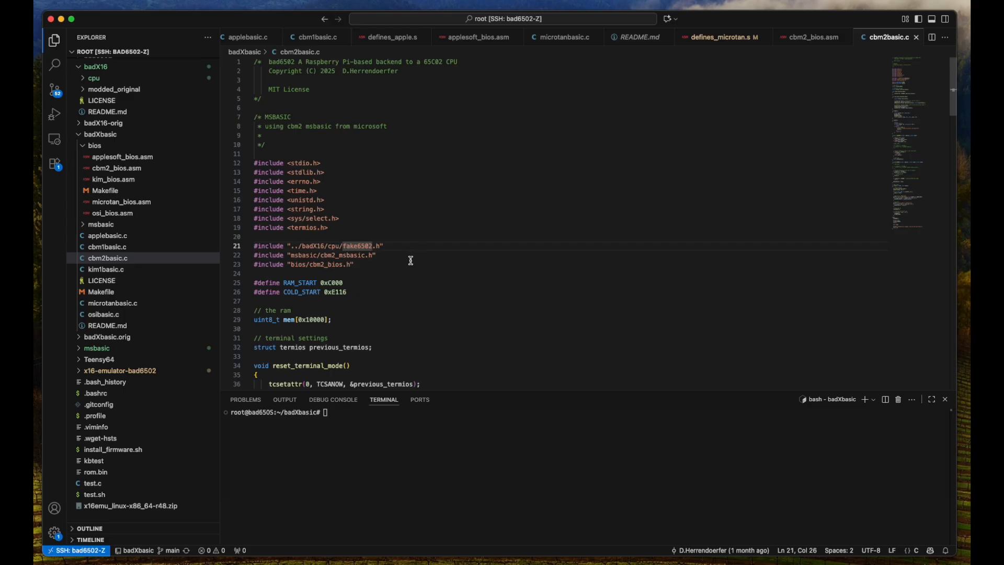
mouse_move(415, 313)
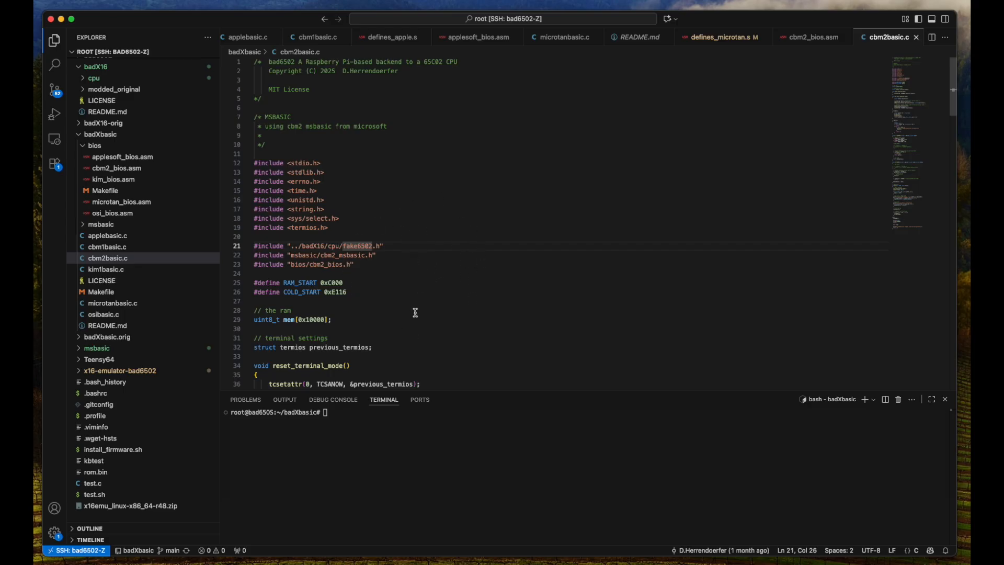
mouse_move(410, 269)
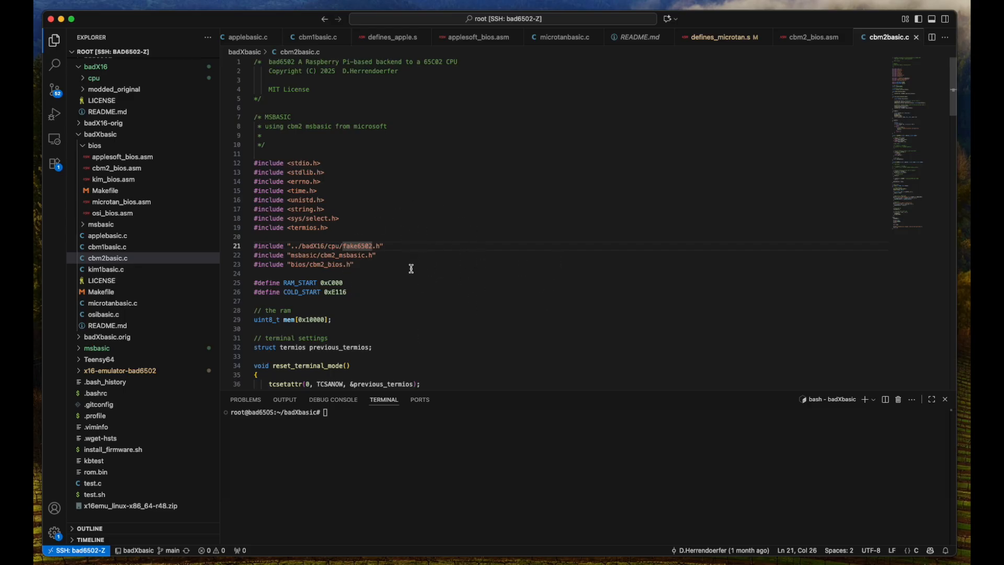
mouse_move(493, 267)
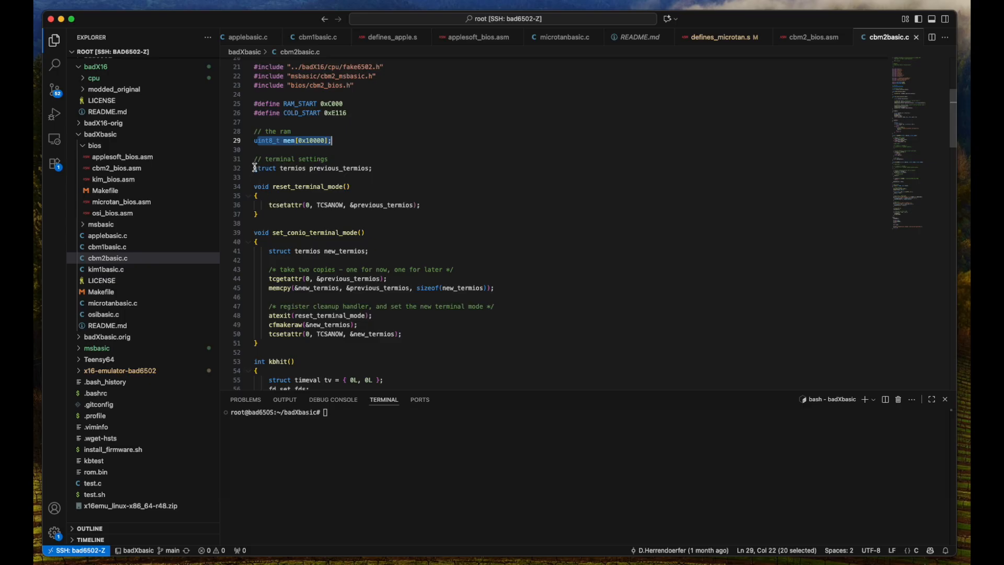
mouse_move(306, 195)
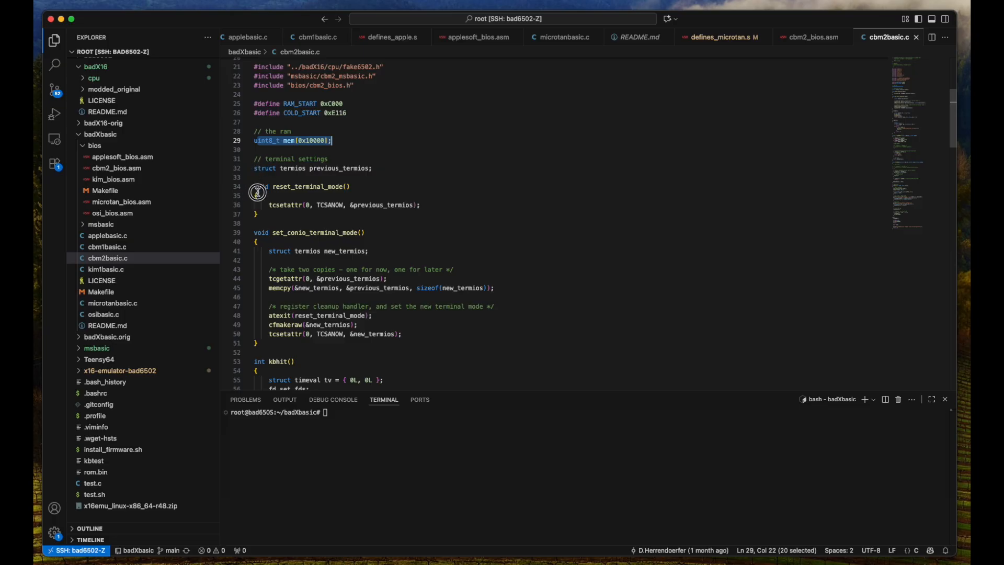
mouse_move(521, 279)
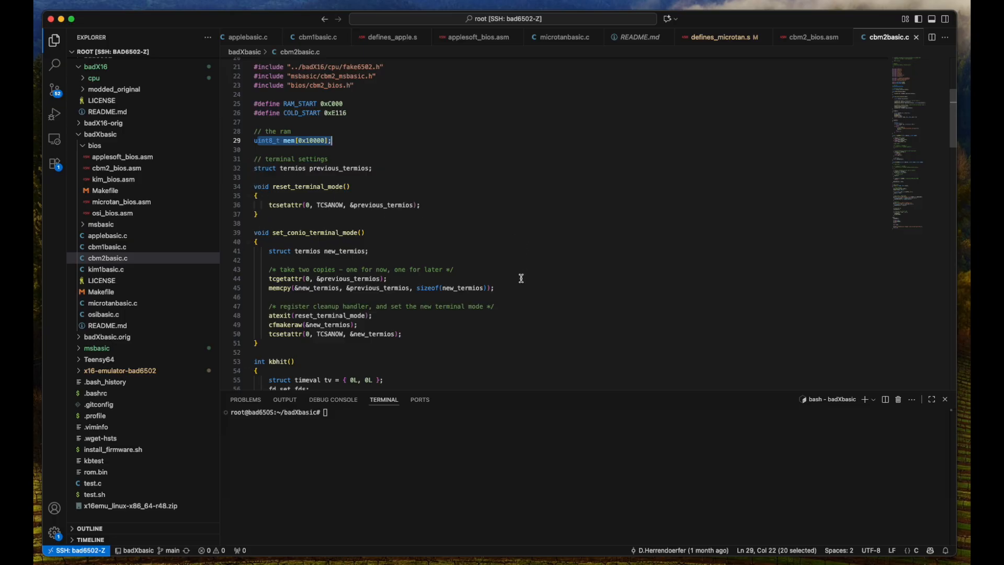
mouse_move(603, 244)
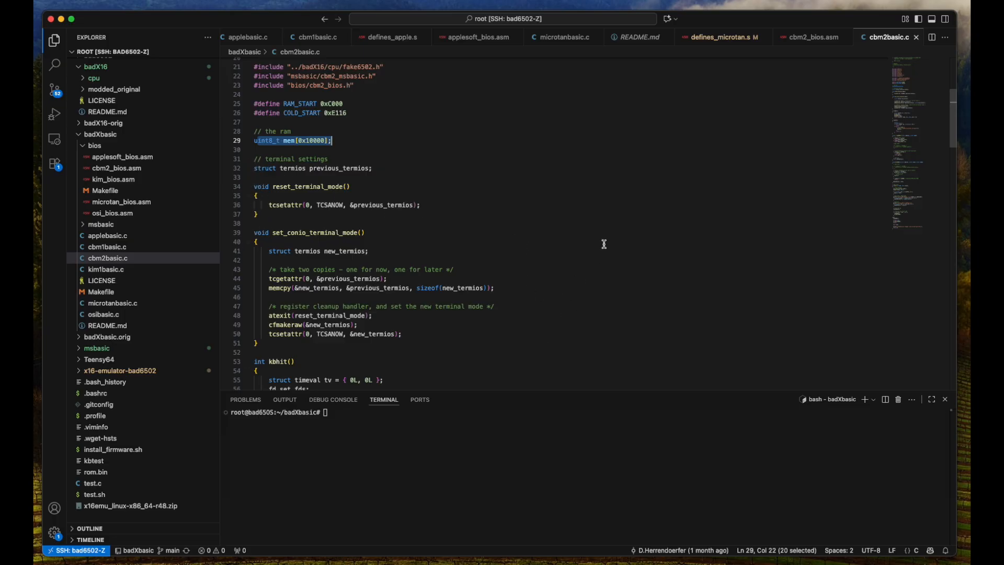
scroll(down, 3)
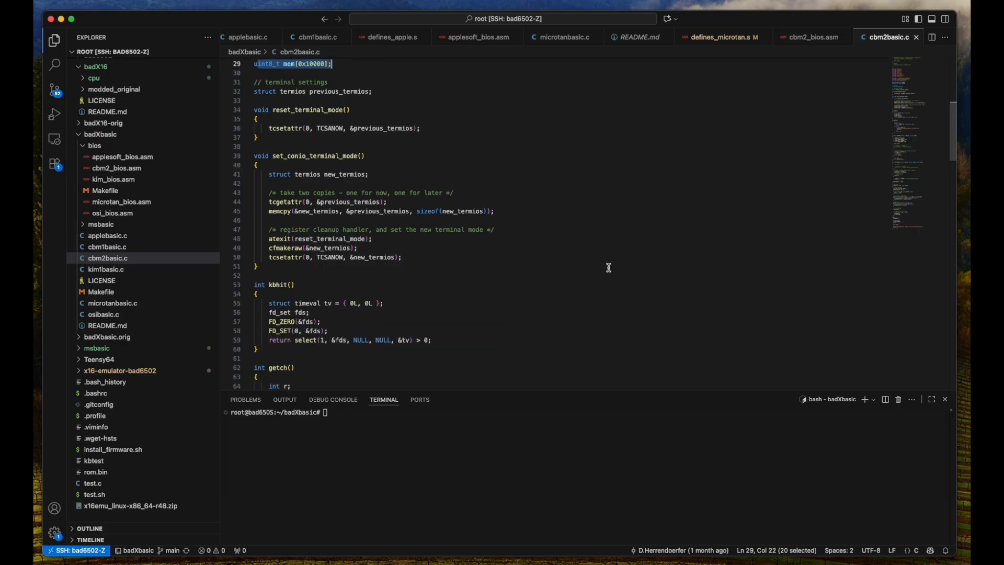
scroll(down, 3)
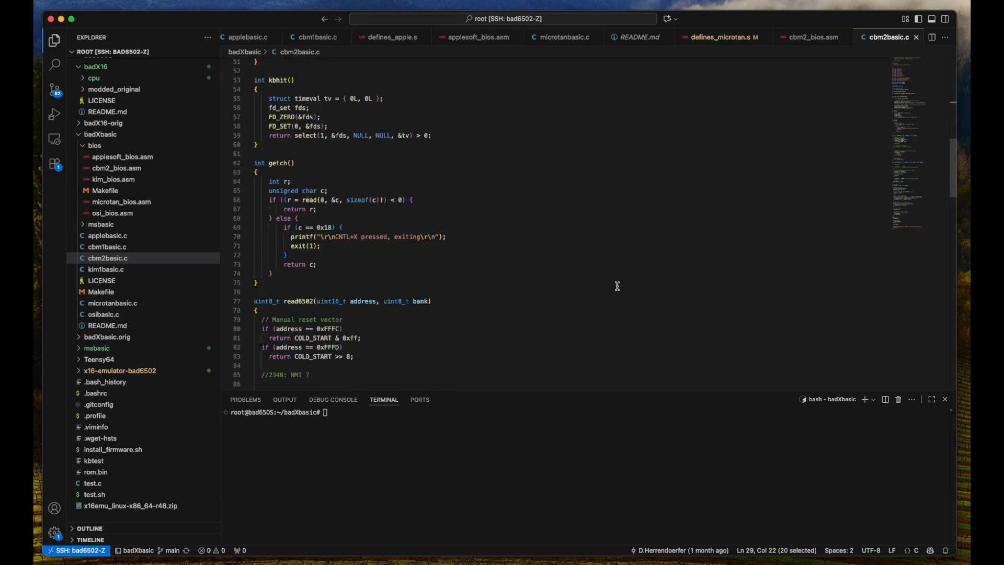
mouse_move(637, 332)
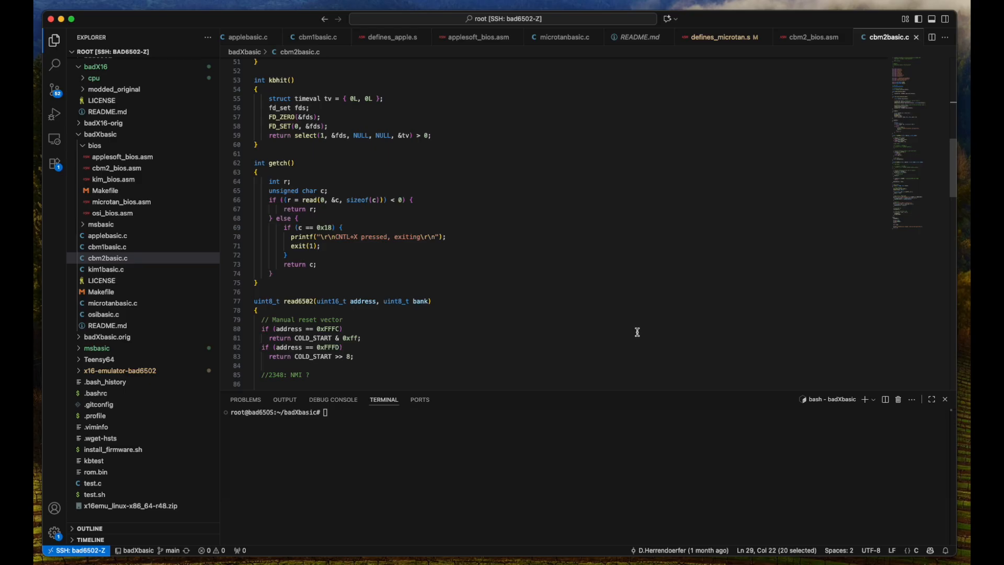
mouse_move(556, 294)
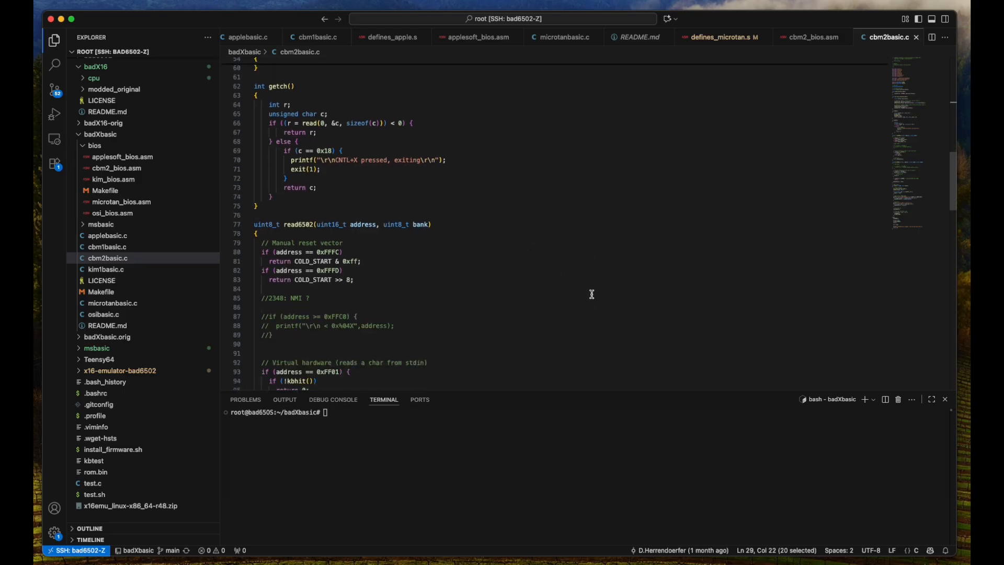
scroll(down, 3)
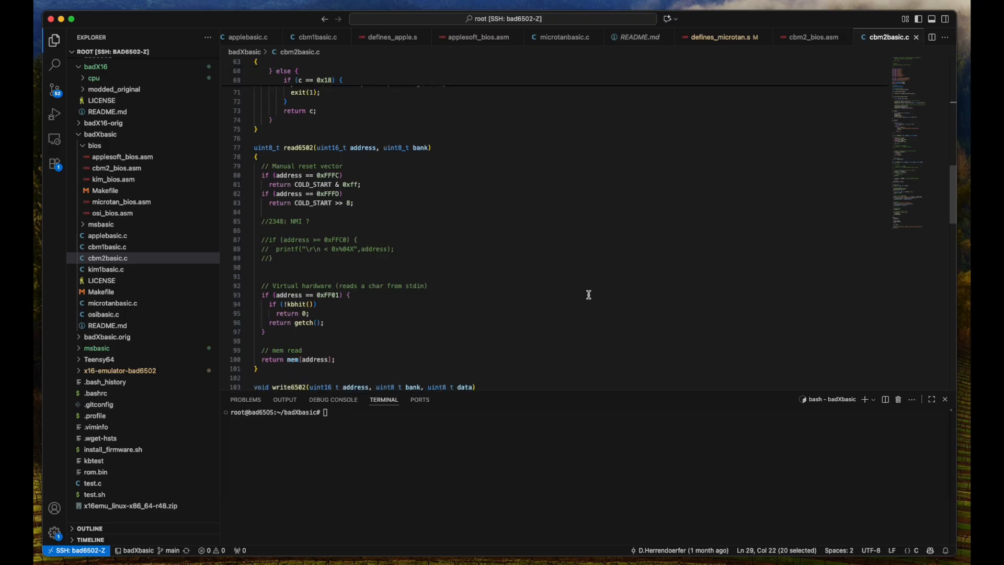
mouse_move(243, 147)
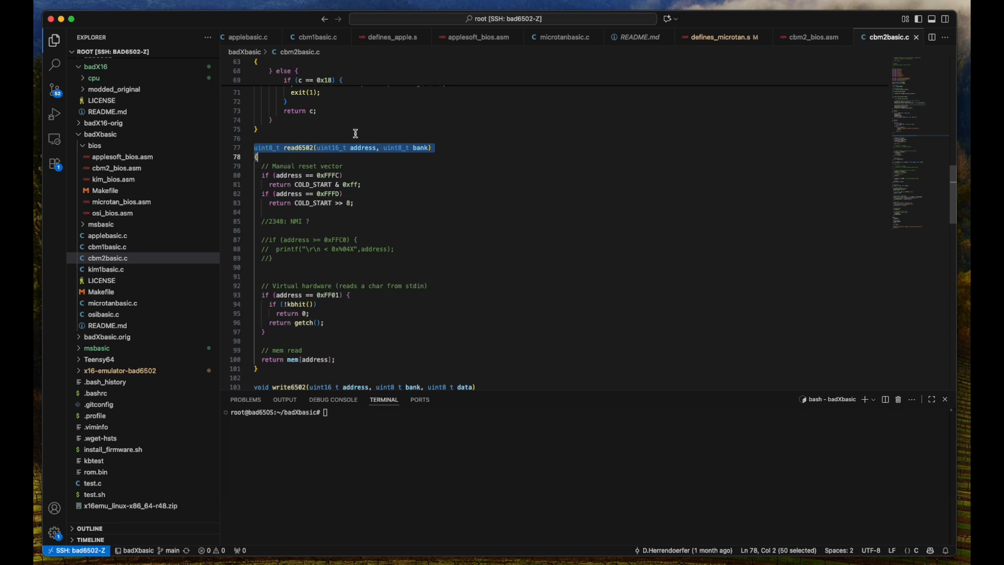
click(262, 359)
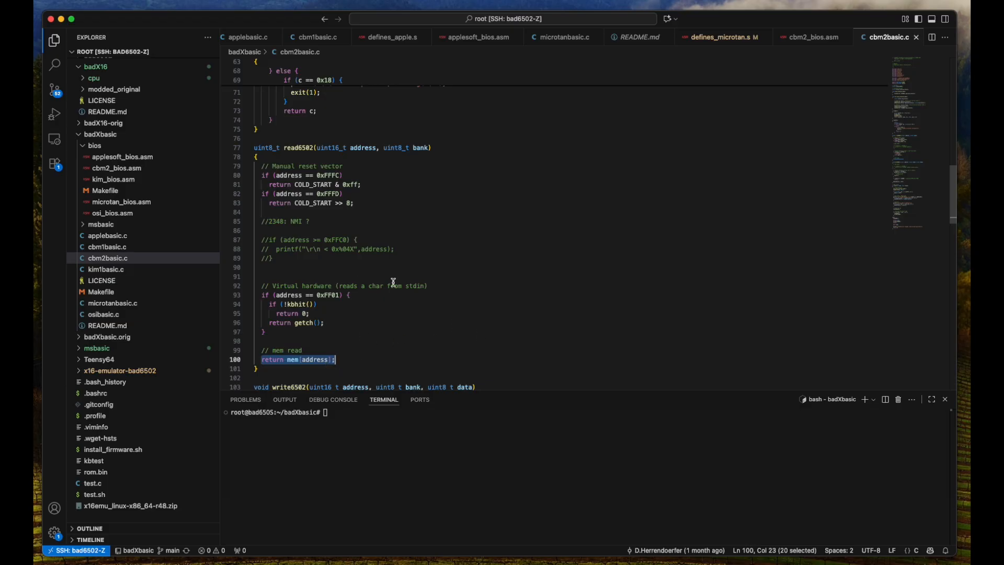
mouse_move(305, 295)
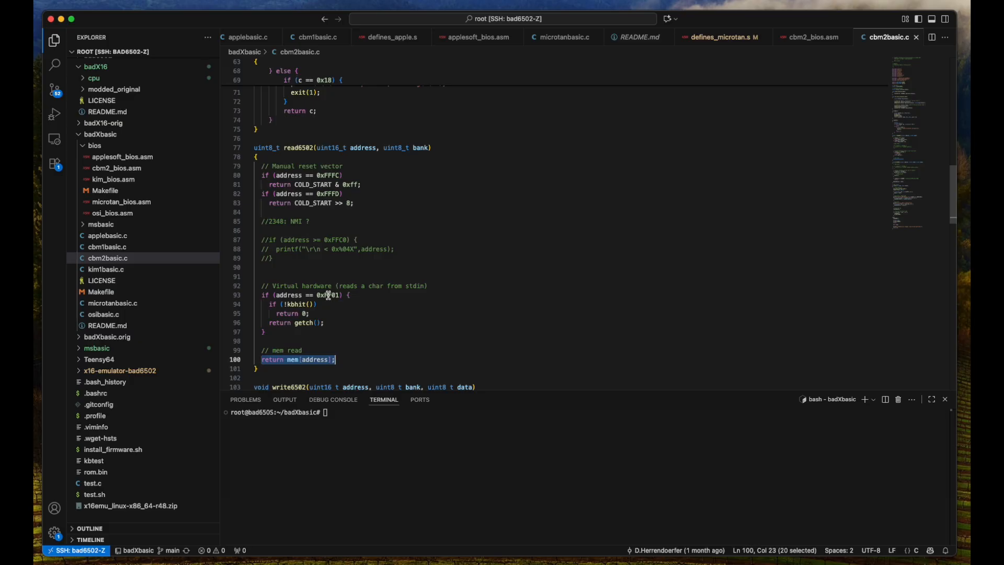
double_click(326, 295)
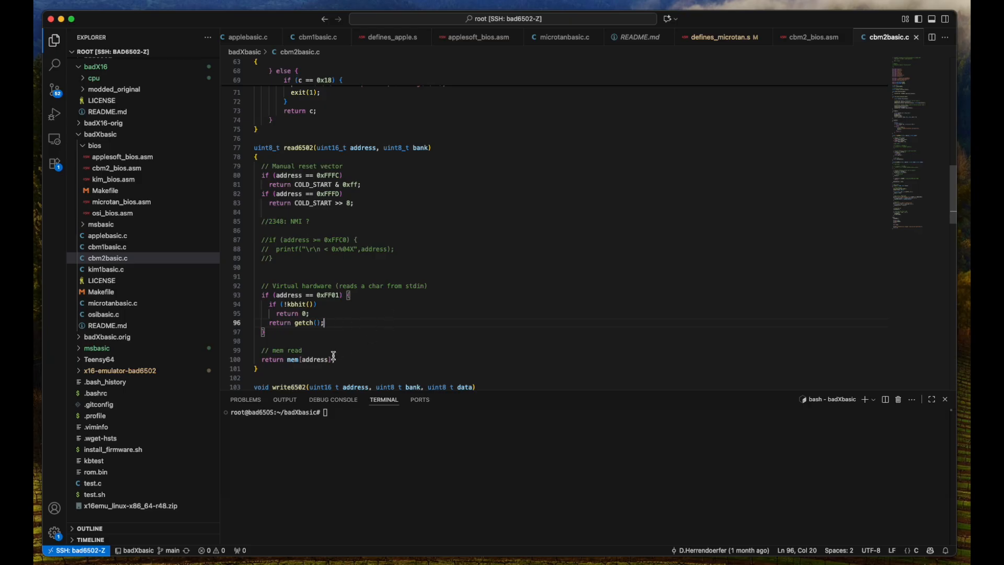
mouse_move(296, 322)
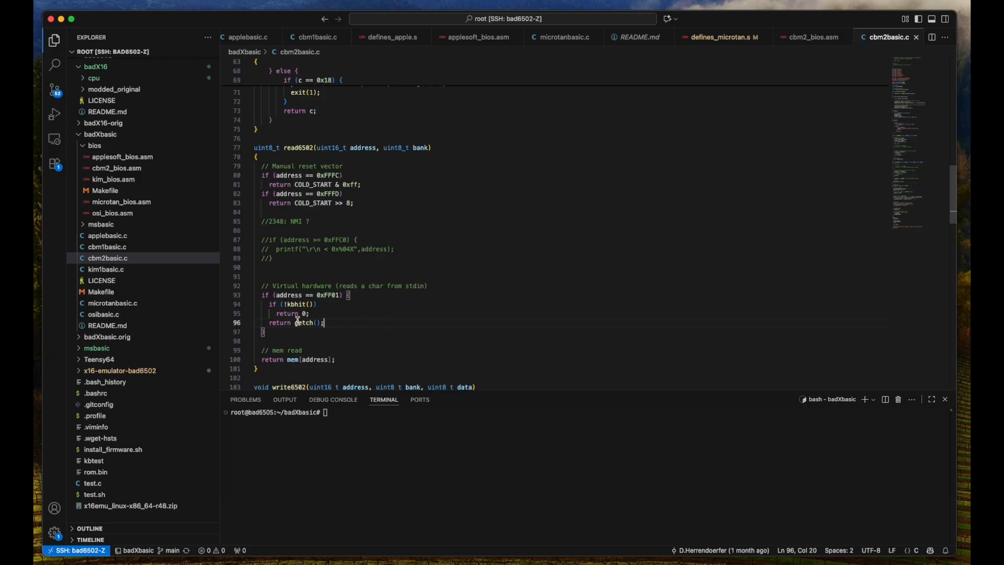
mouse_move(293, 295)
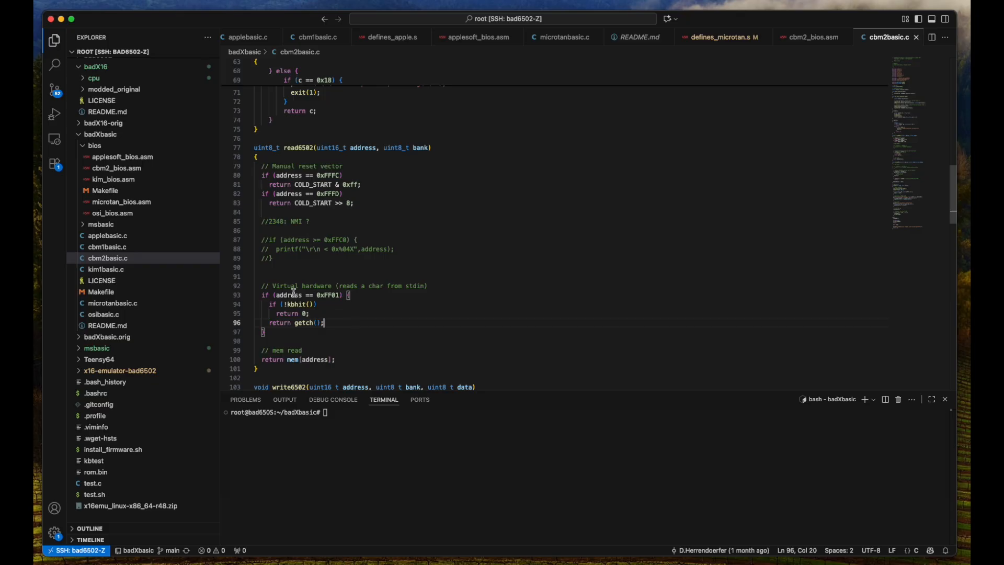
mouse_move(349, 335)
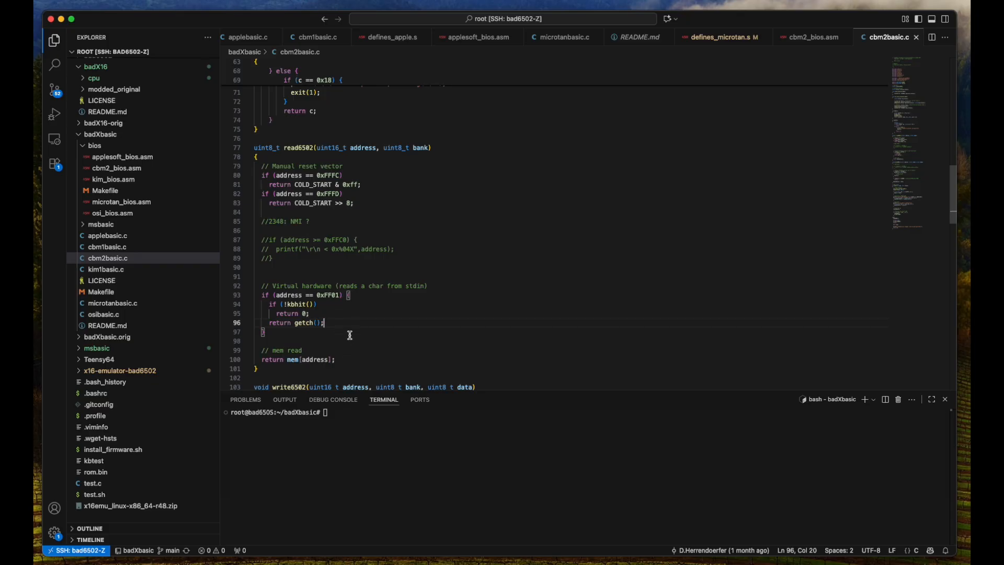
mouse_move(413, 342)
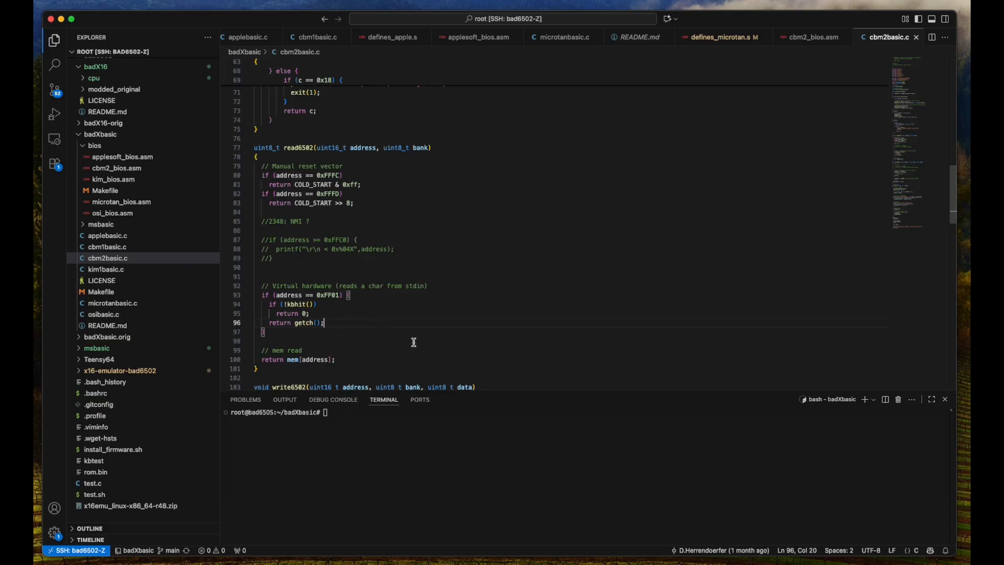
mouse_move(447, 316)
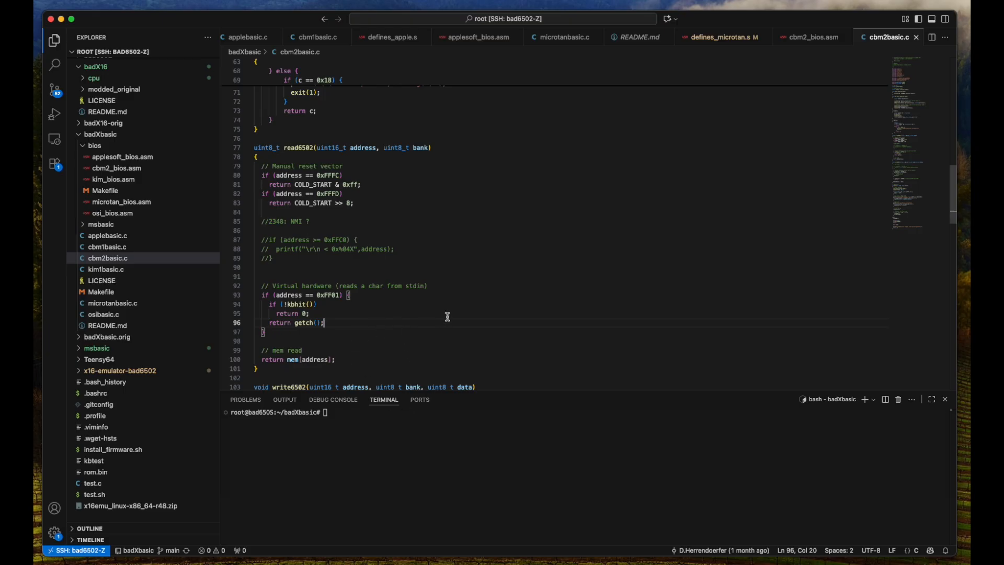
mouse_move(443, 337)
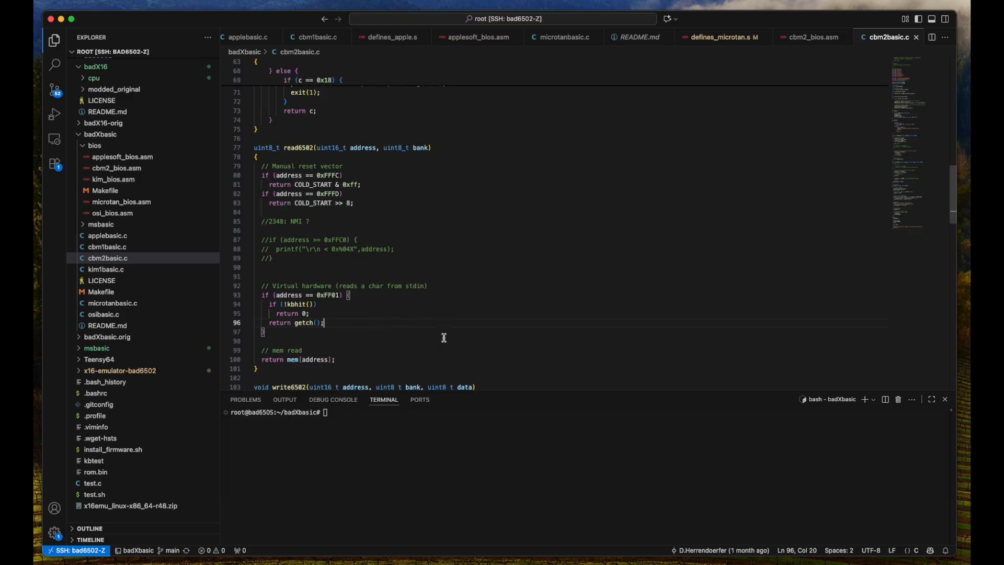
mouse_move(440, 329)
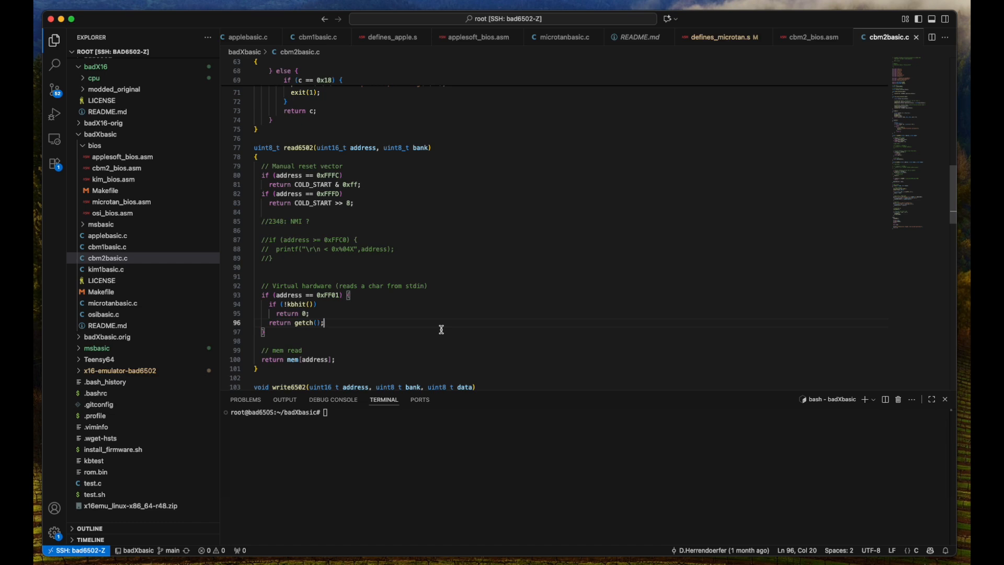
mouse_move(437, 308)
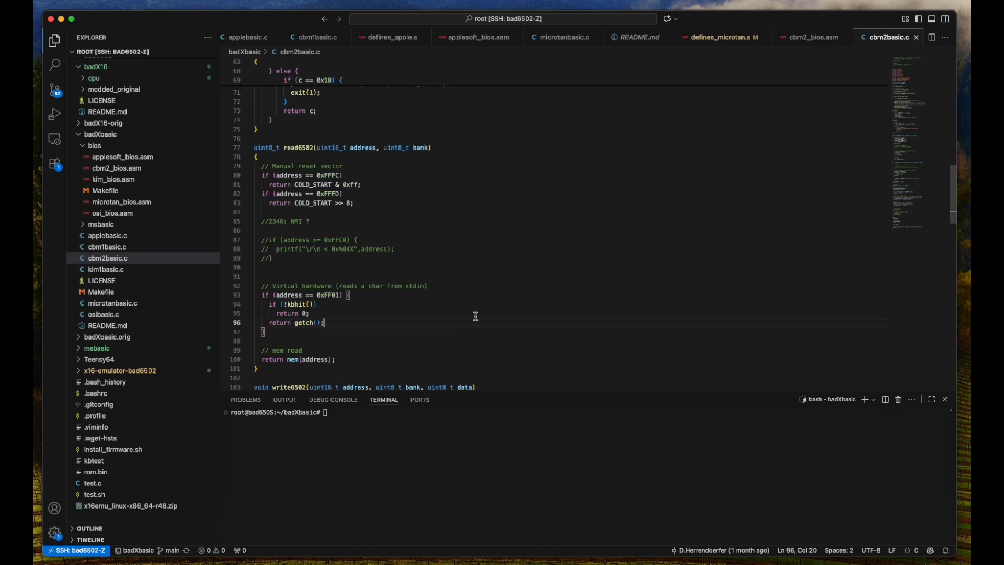
mouse_move(457, 331)
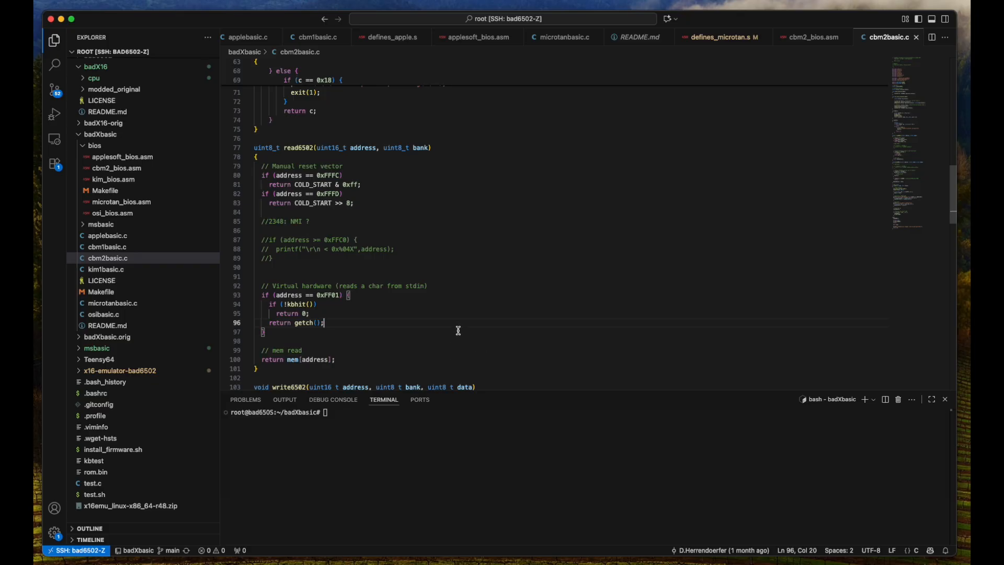
scroll(down, 3)
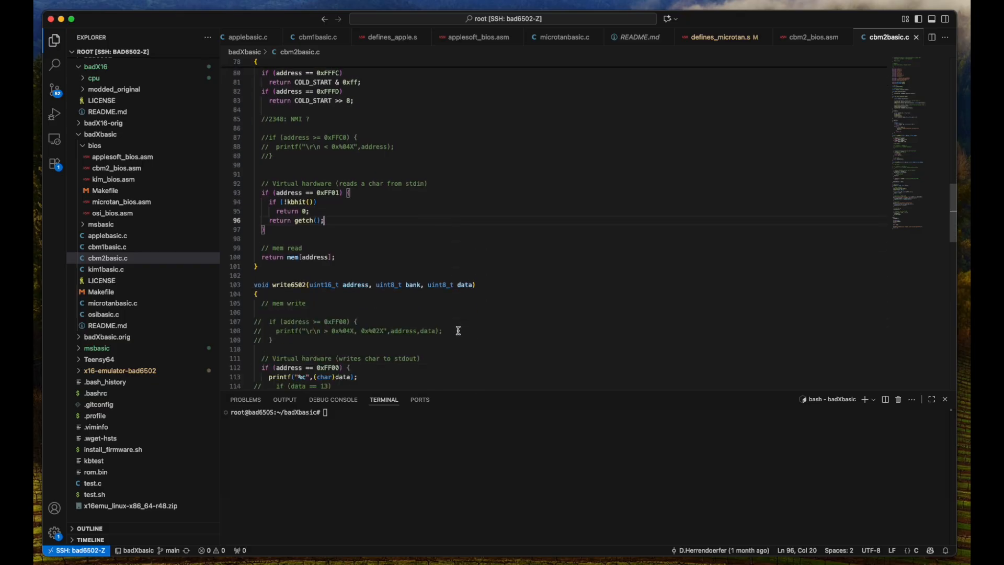
scroll(down, 3)
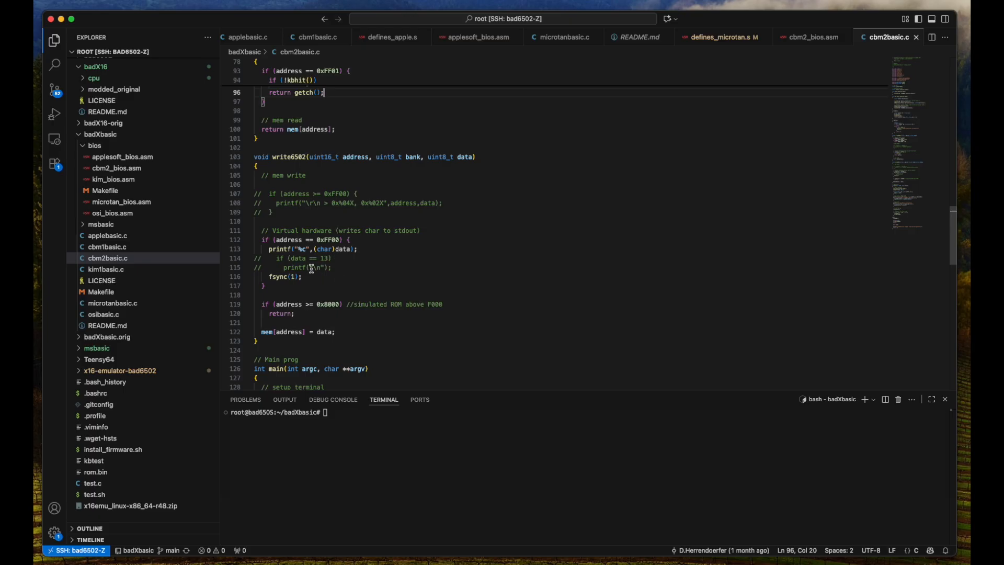
double_click(327, 240)
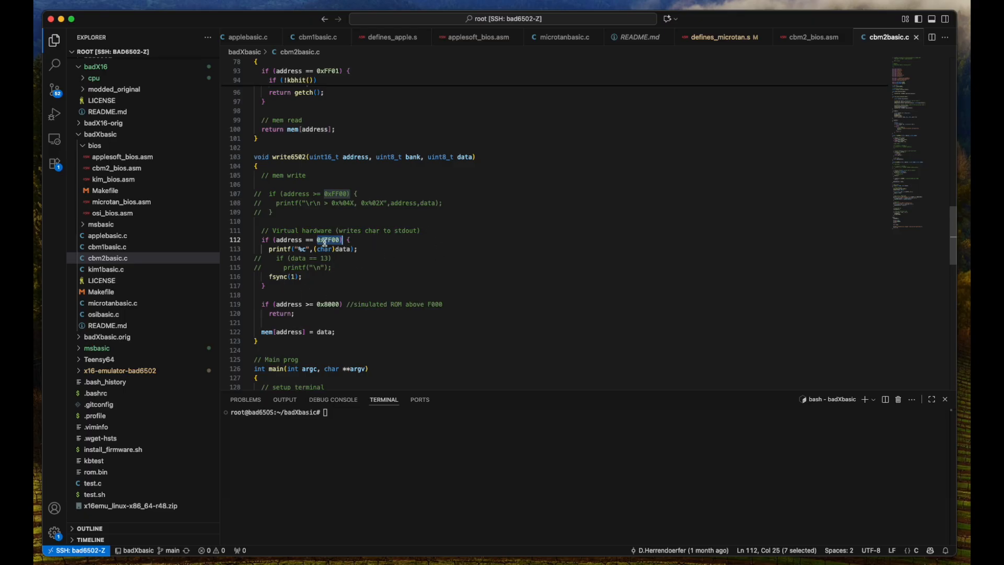
click(288, 249)
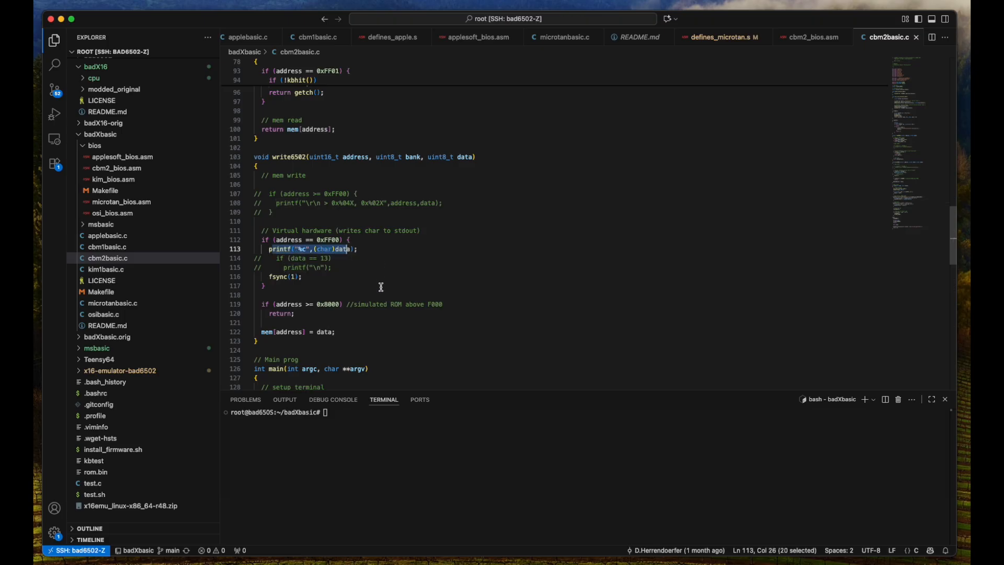
scroll(down, 3)
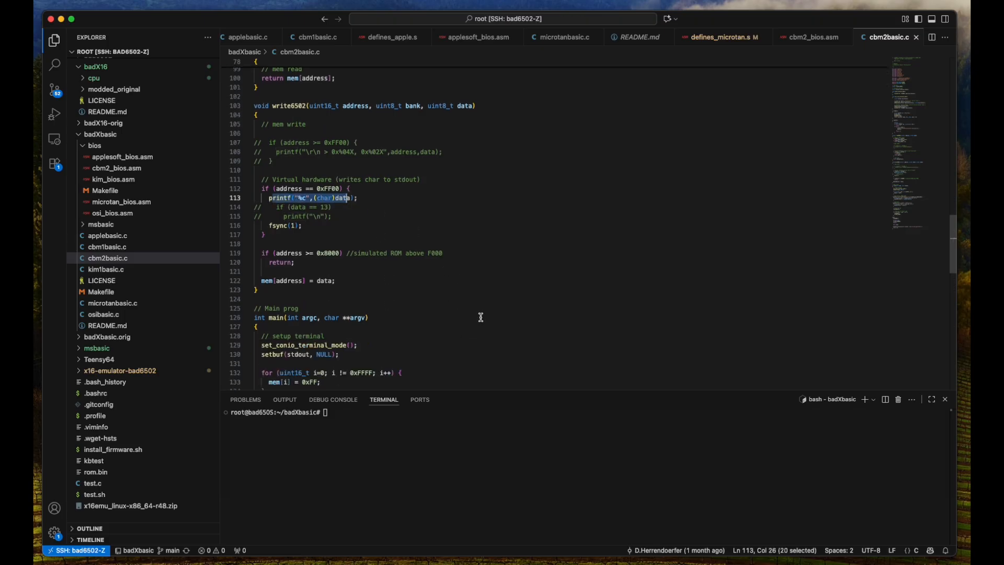
scroll(down, 3)
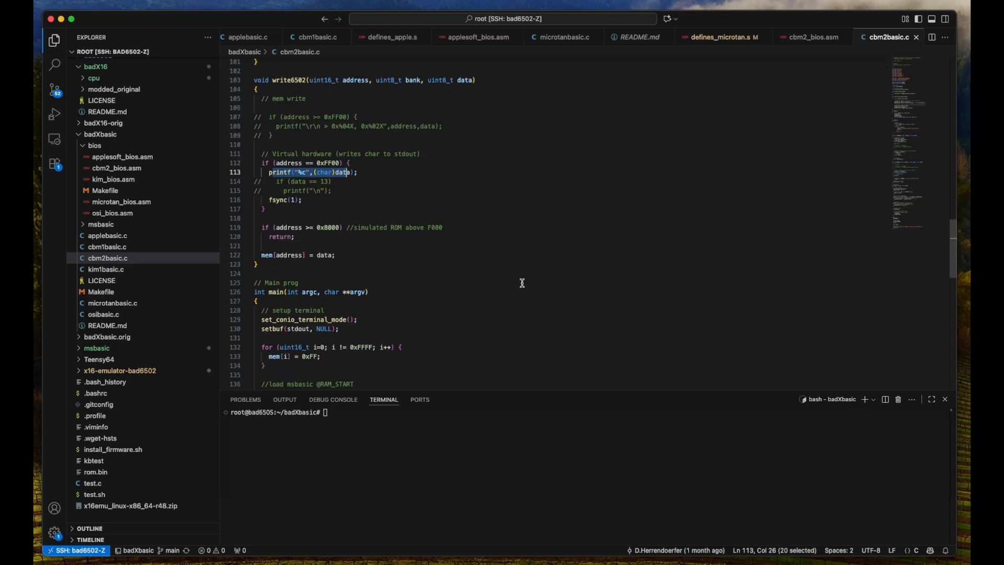
scroll(down, 3)
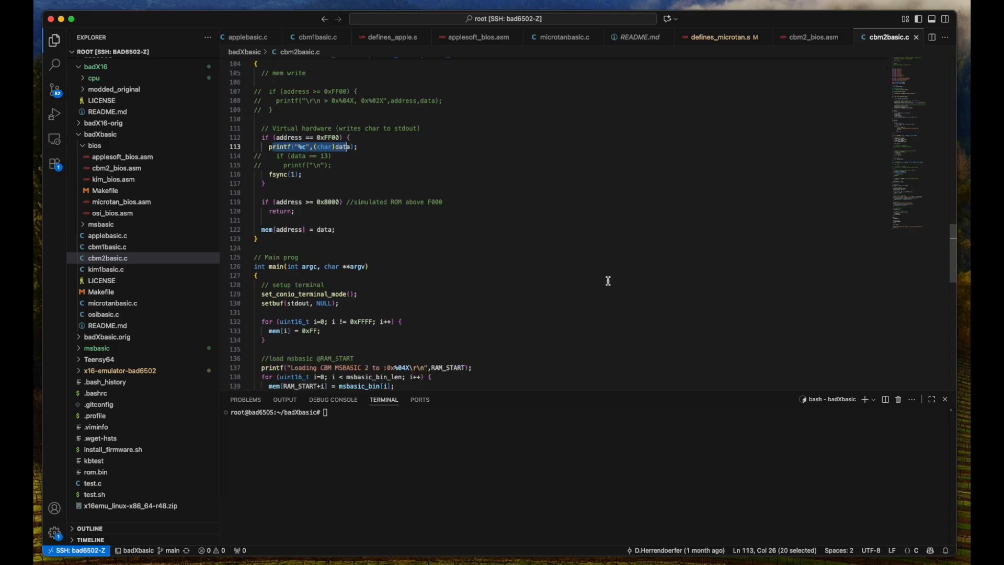
scroll(down, 3)
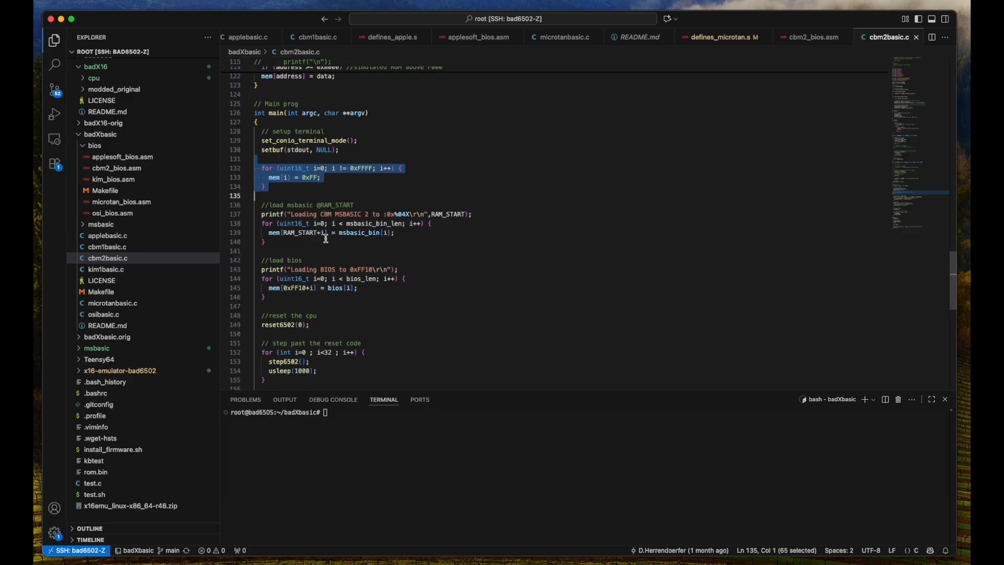
click(272, 214)
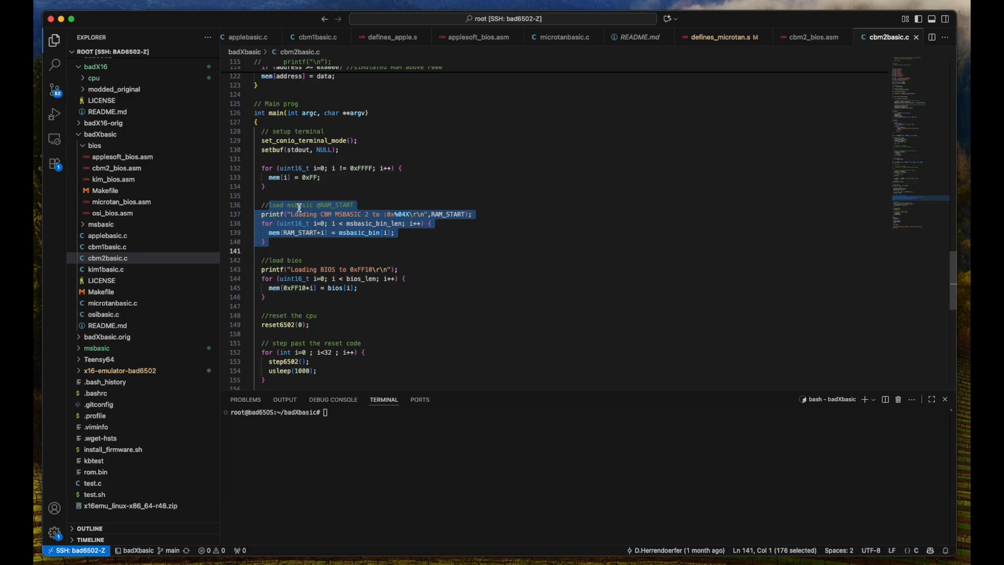
click(261, 204)
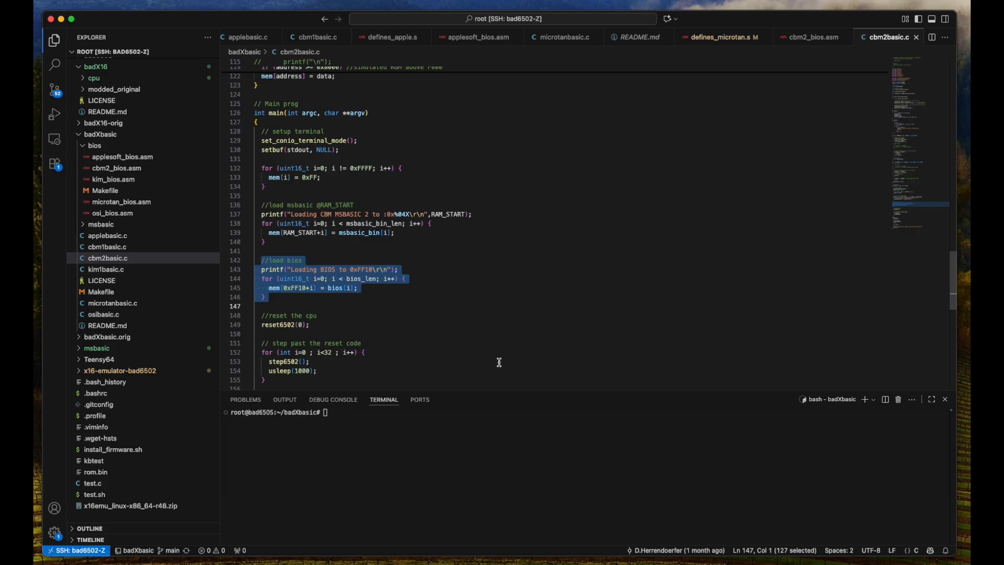
scroll(down, 3)
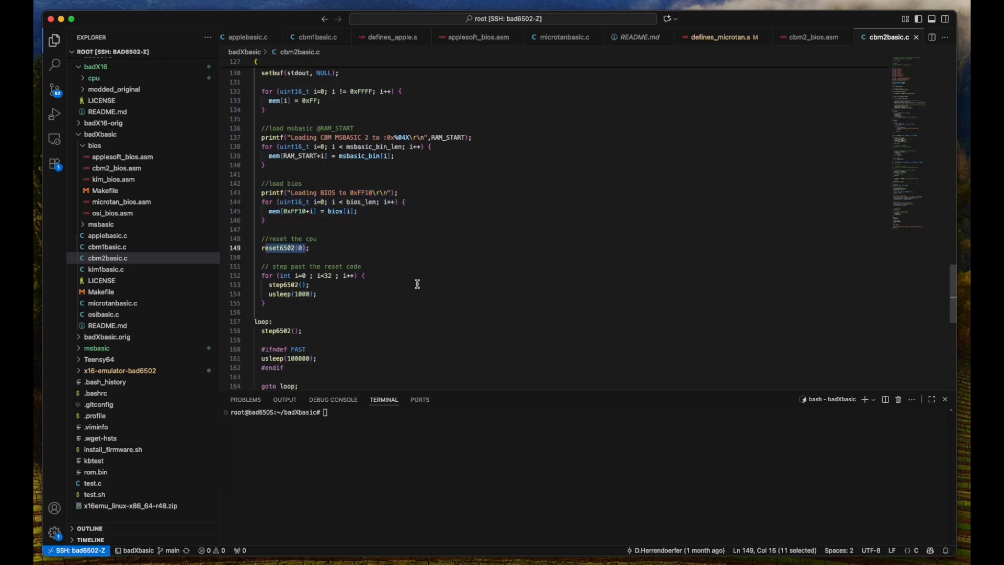
scroll(down, 3)
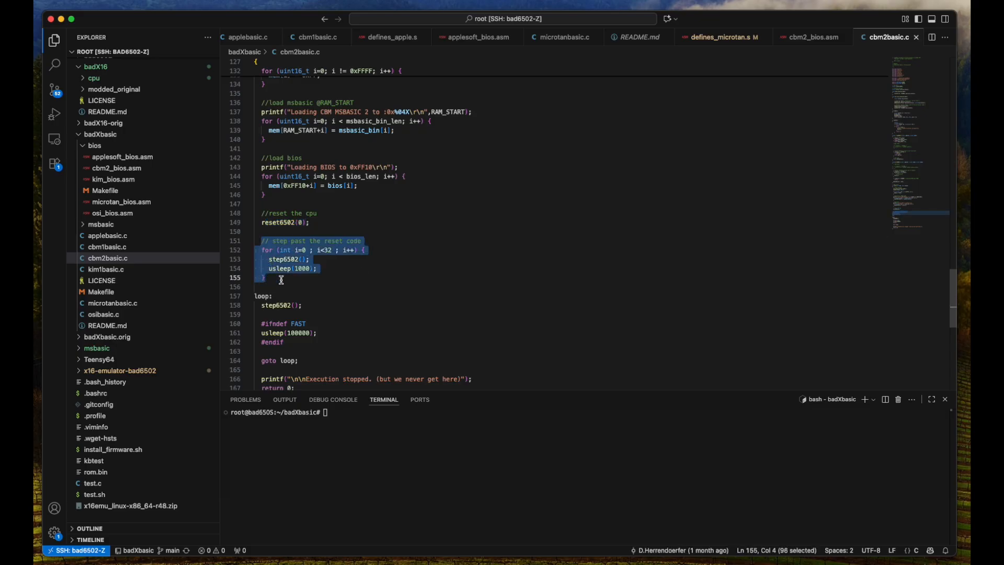
scroll(down, 3)
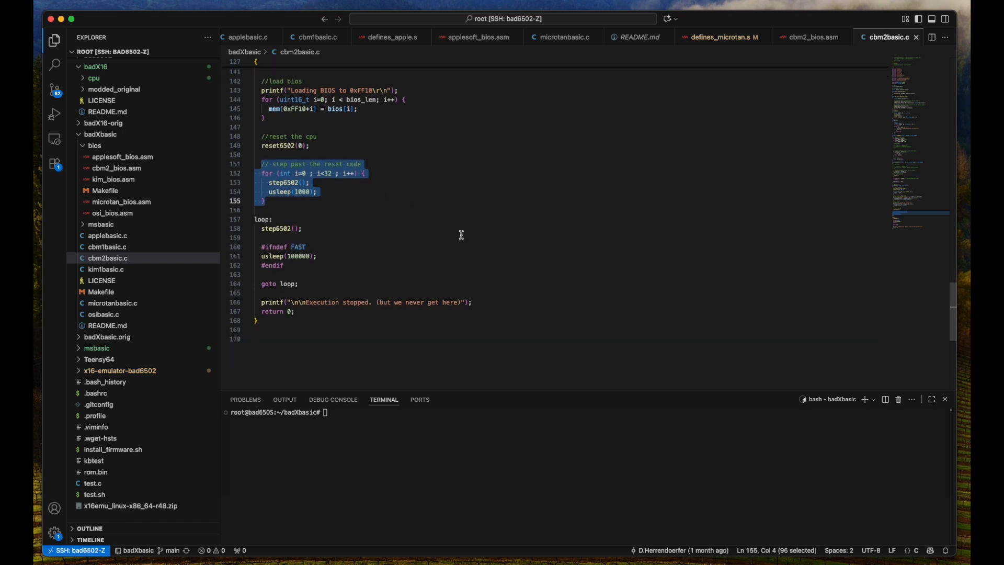
mouse_move(266, 224)
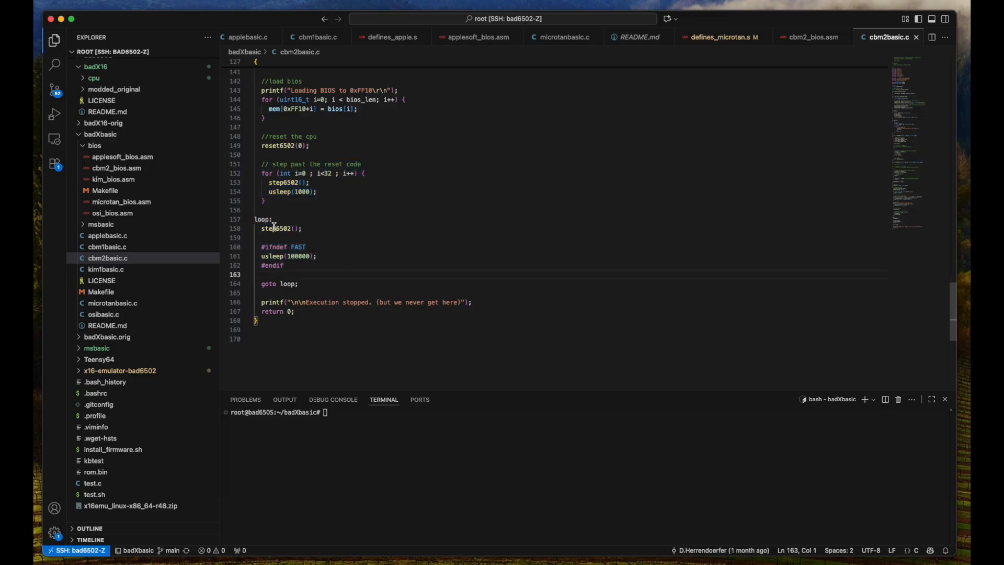
Highlight the step6502 uses, then open the cbm2_bios.asm fake BIOS source
double_click(276, 229)
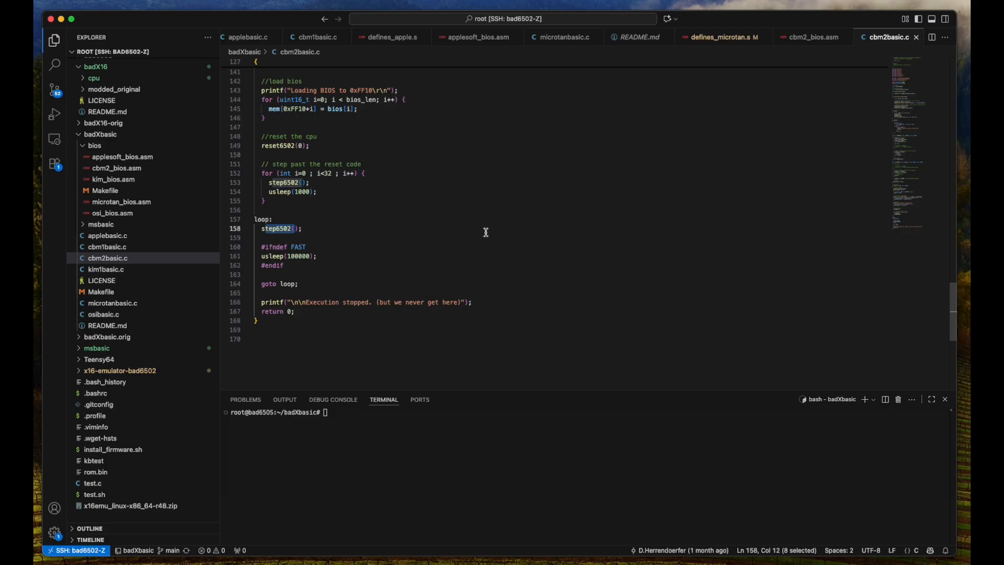
mouse_move(430, 244)
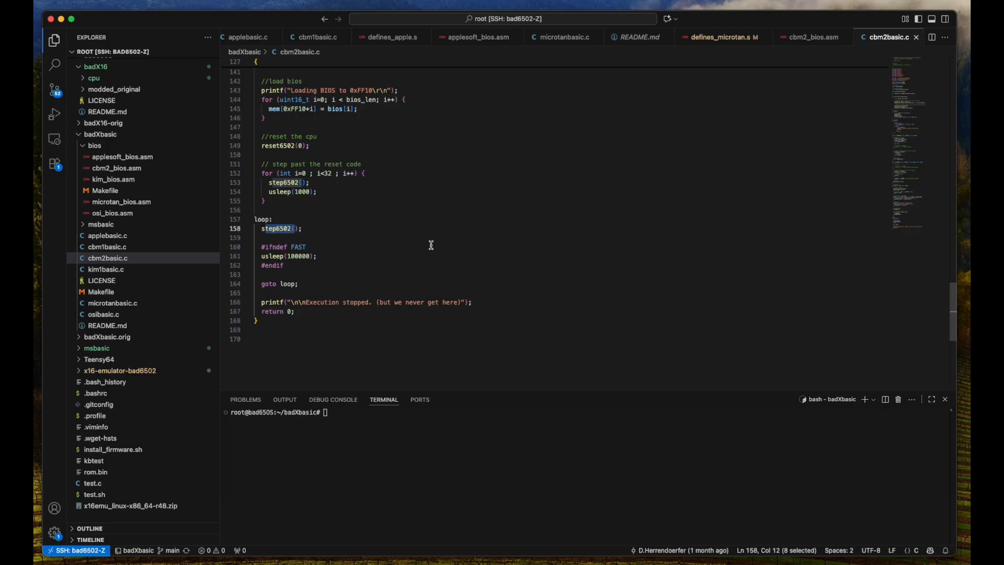
mouse_move(473, 298)
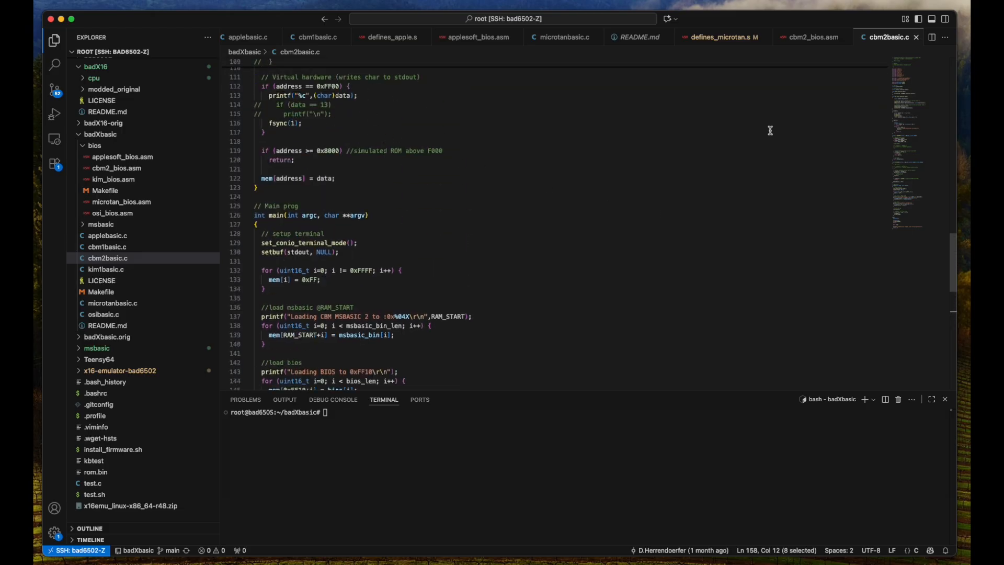
click(116, 167)
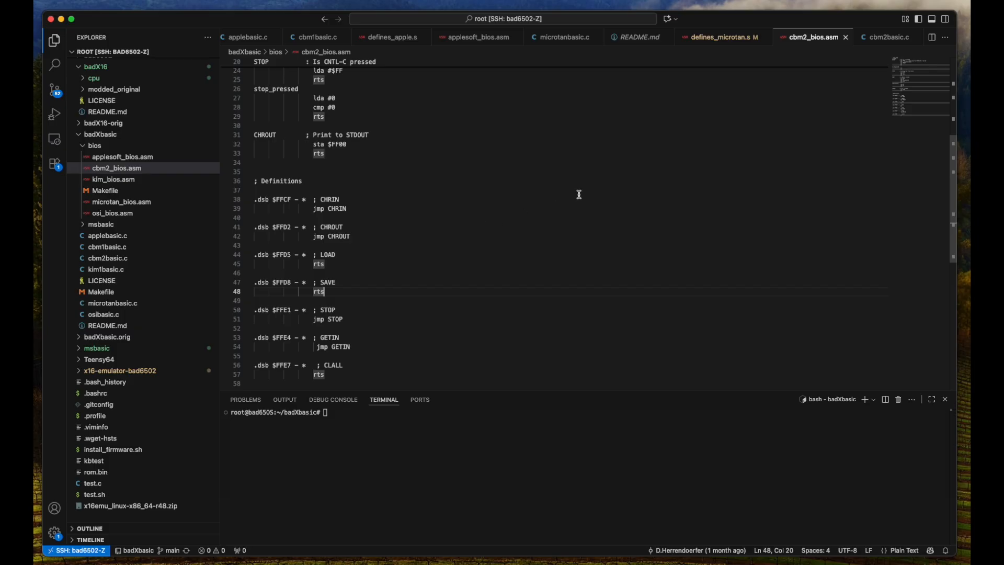
mouse_move(440, 252)
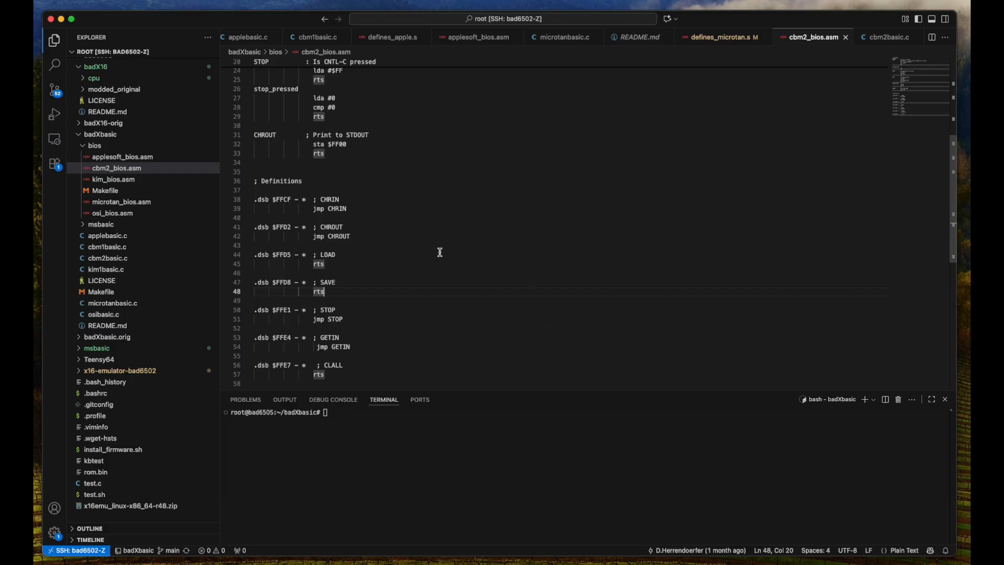
mouse_move(330, 202)
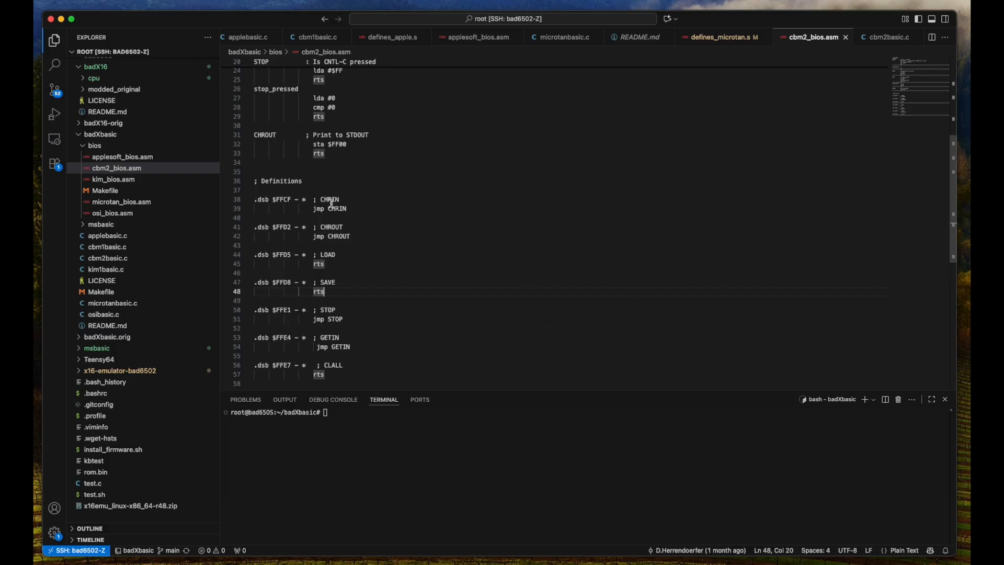
double_click(332, 227)
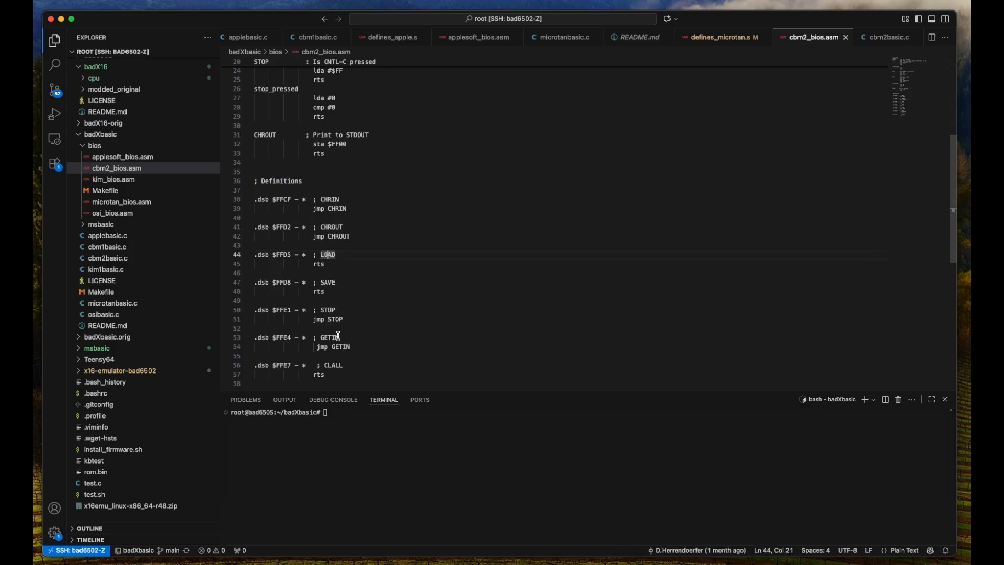
mouse_move(370, 376)
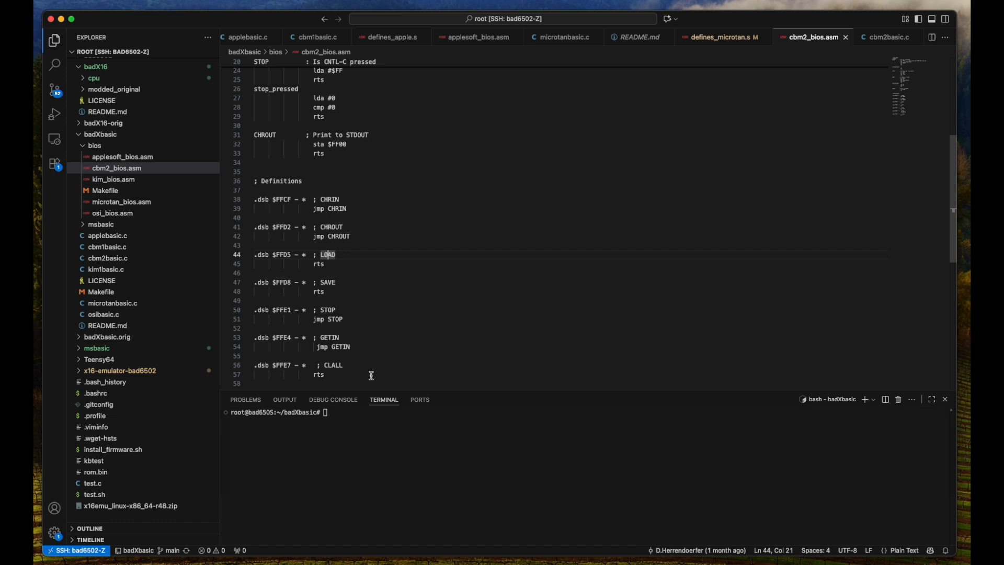
mouse_move(365, 329)
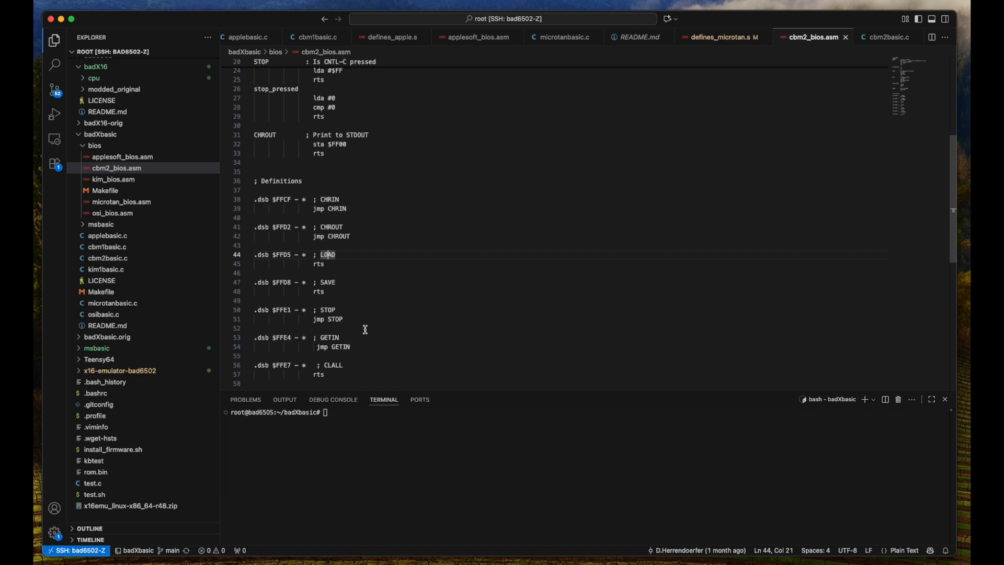
mouse_move(424, 335)
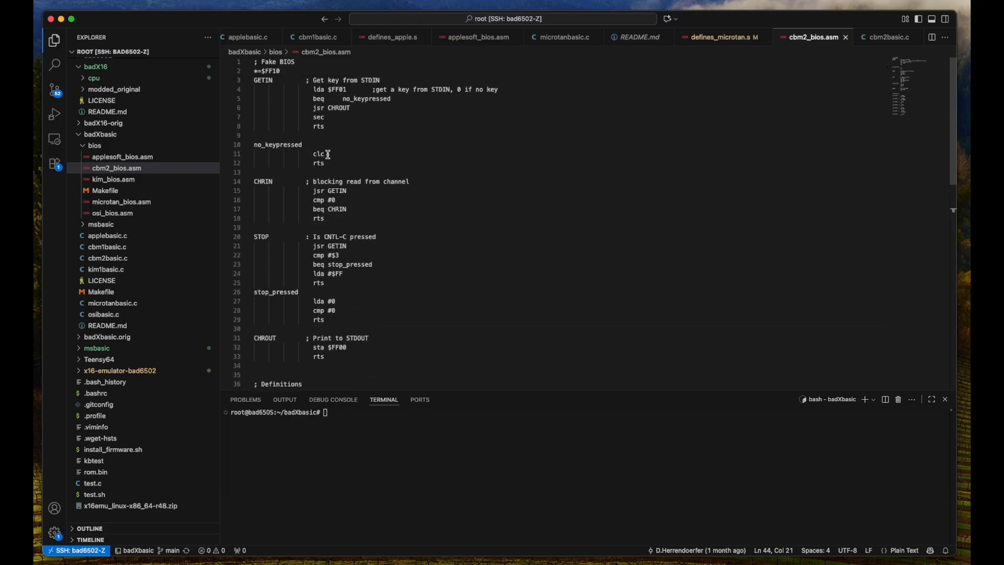
mouse_move(387, 367)
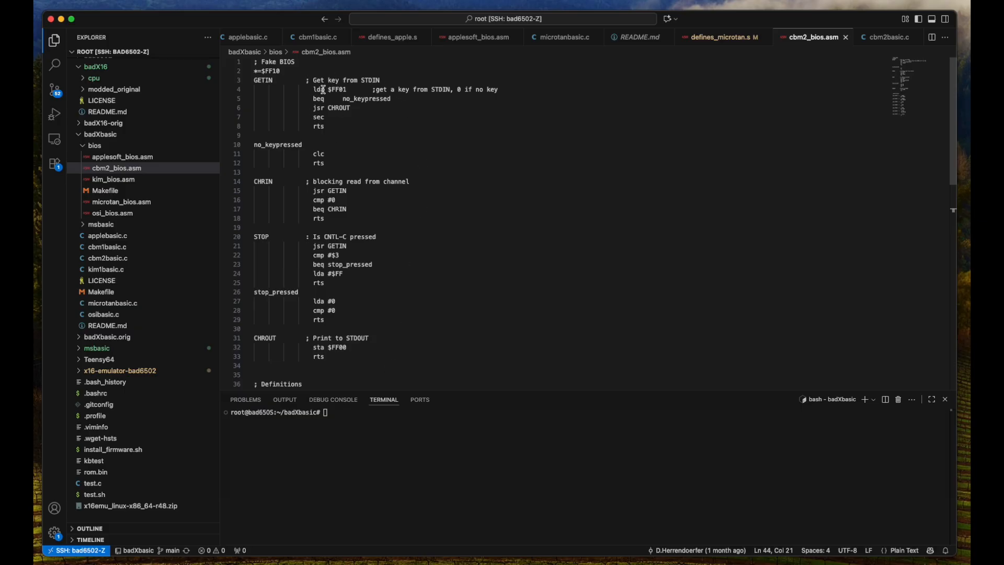
mouse_move(328, 222)
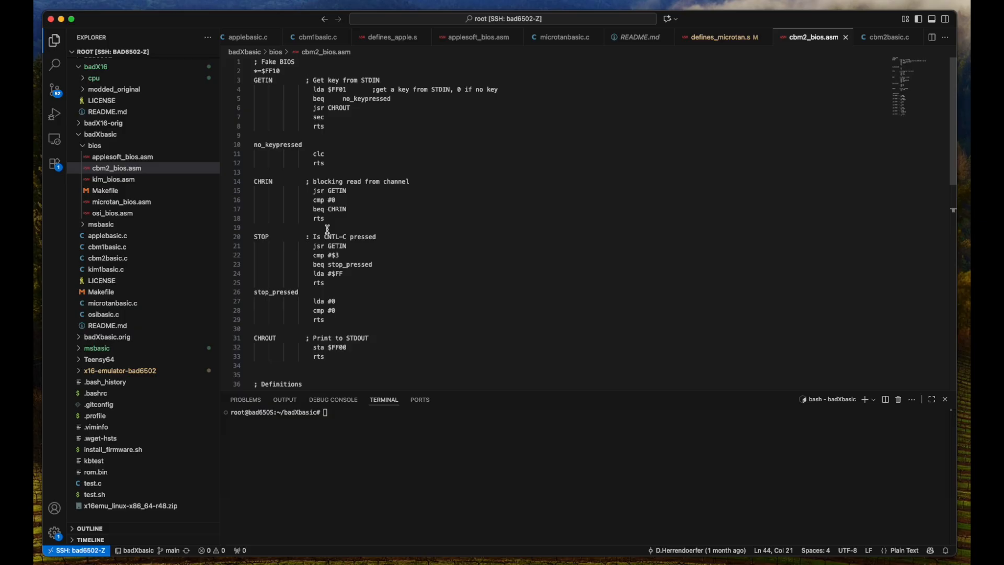
mouse_move(367, 127)
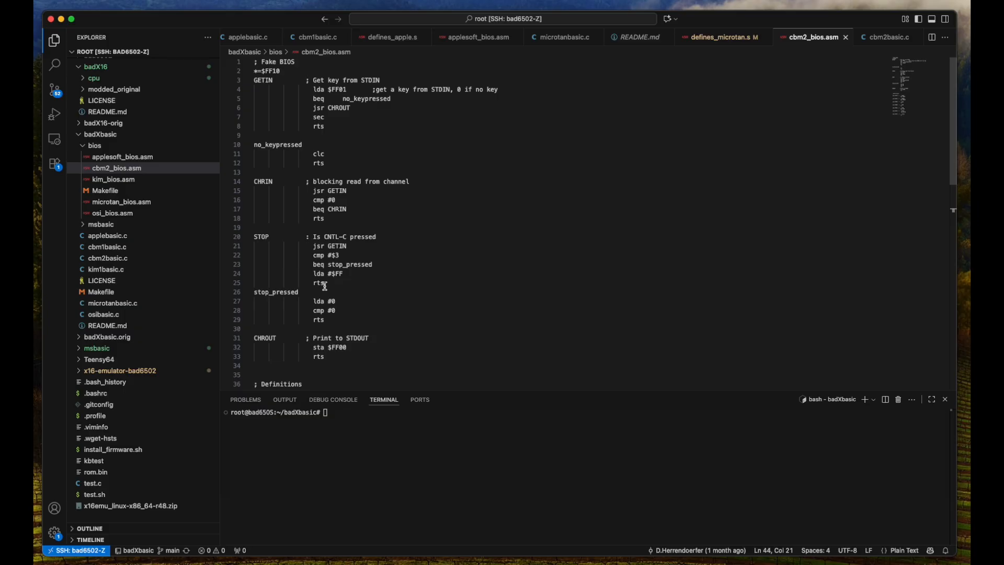
click(333, 348)
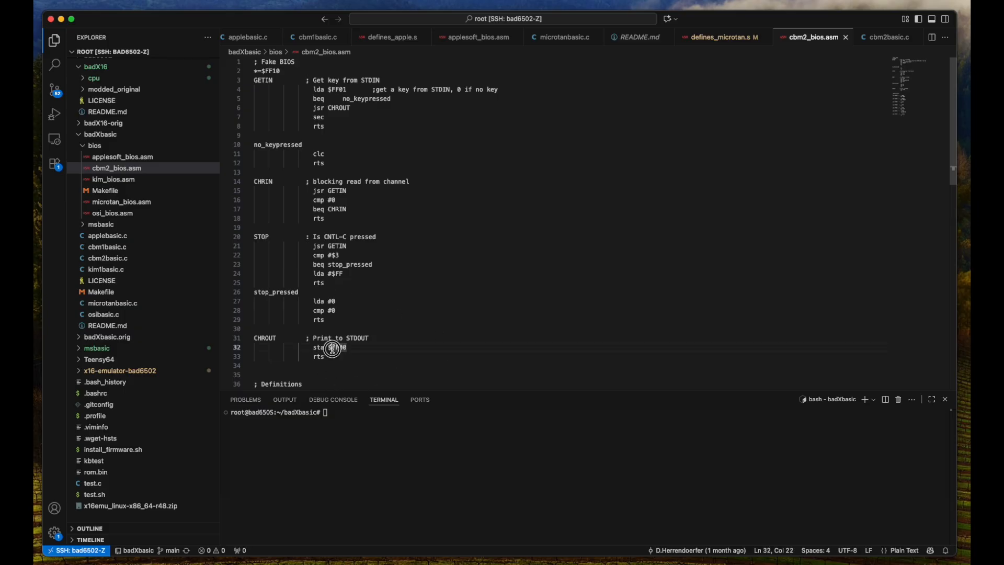
double_click(338, 348)
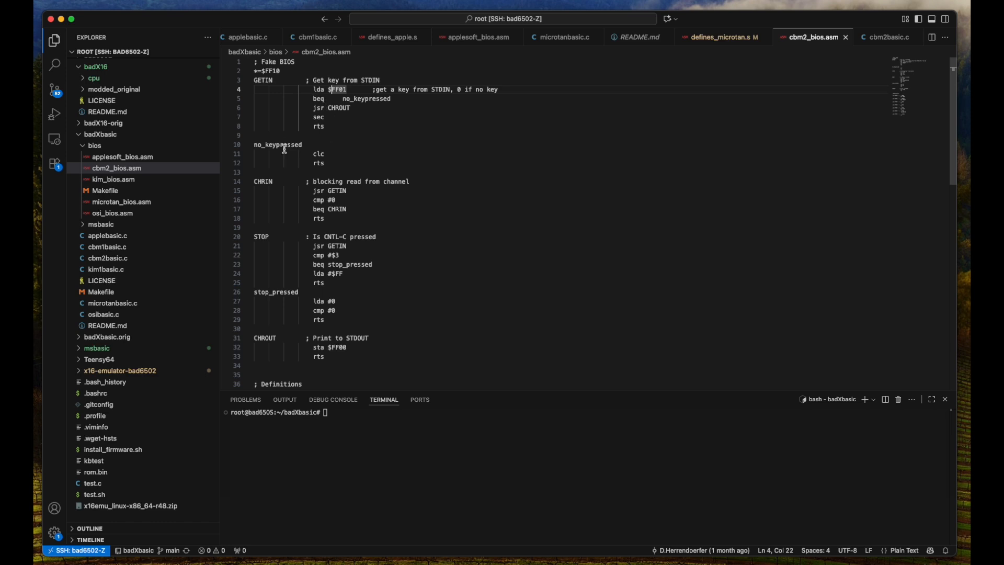
mouse_move(335, 118)
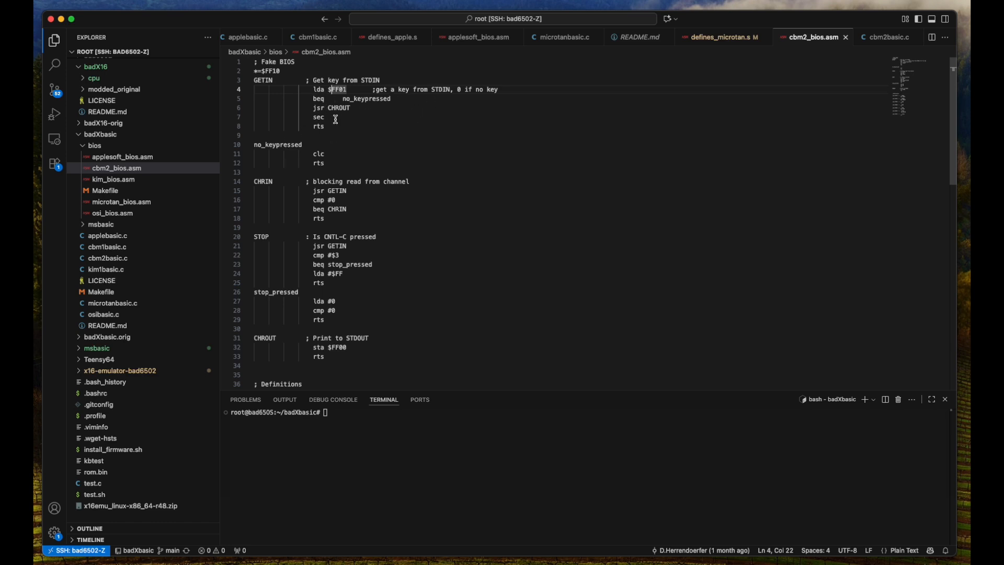
mouse_move(561, 173)
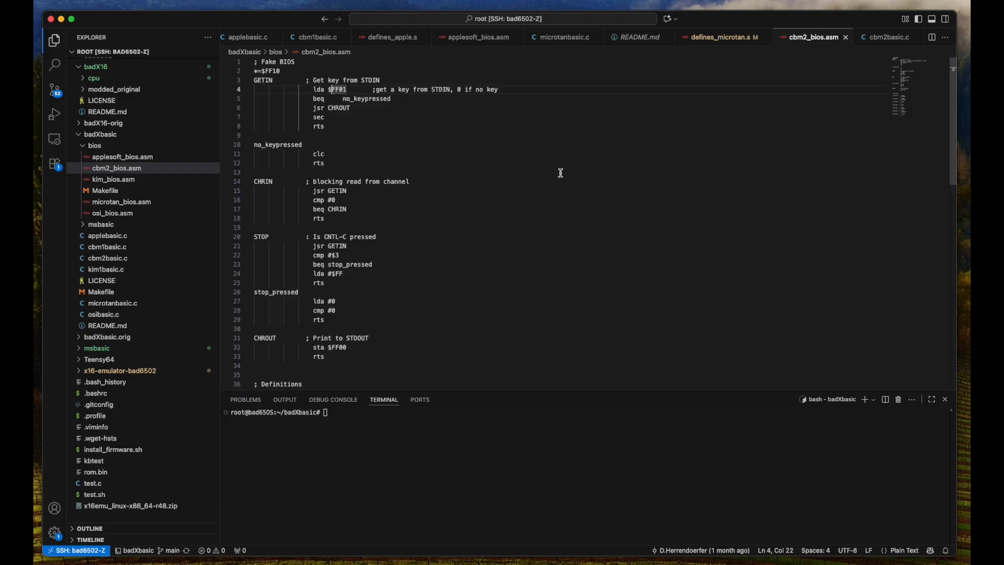
mouse_move(545, 244)
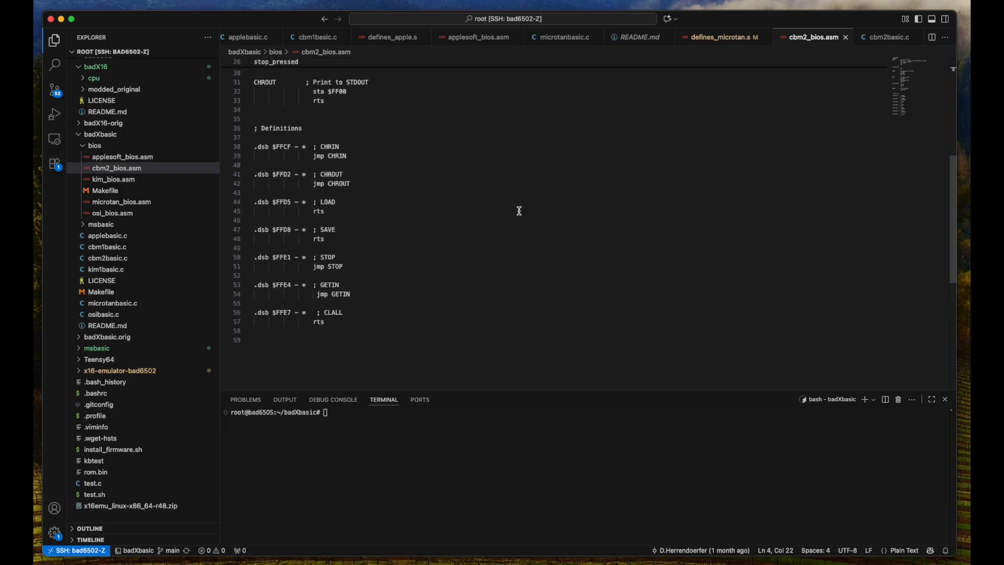
scroll(down, 3)
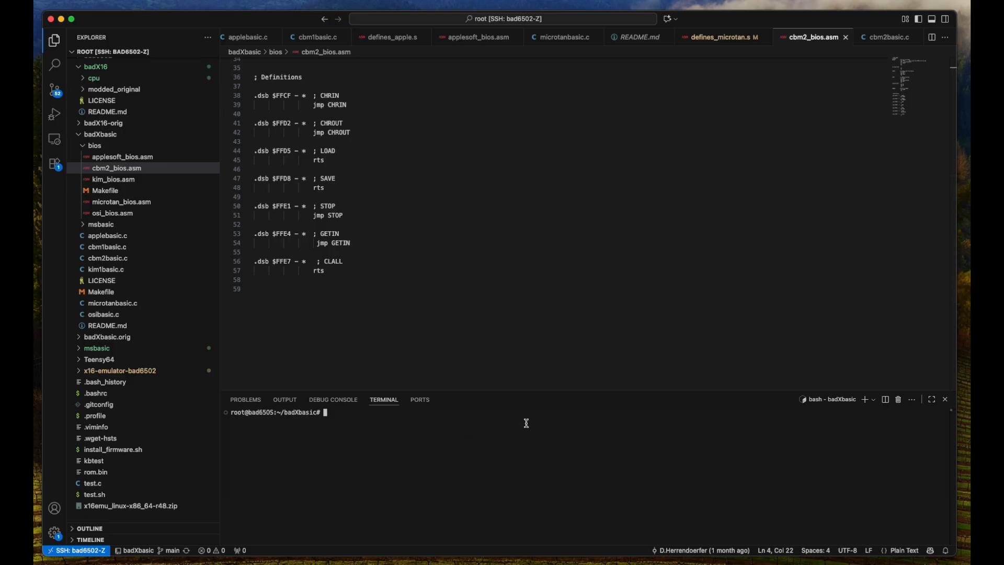
text(ls)
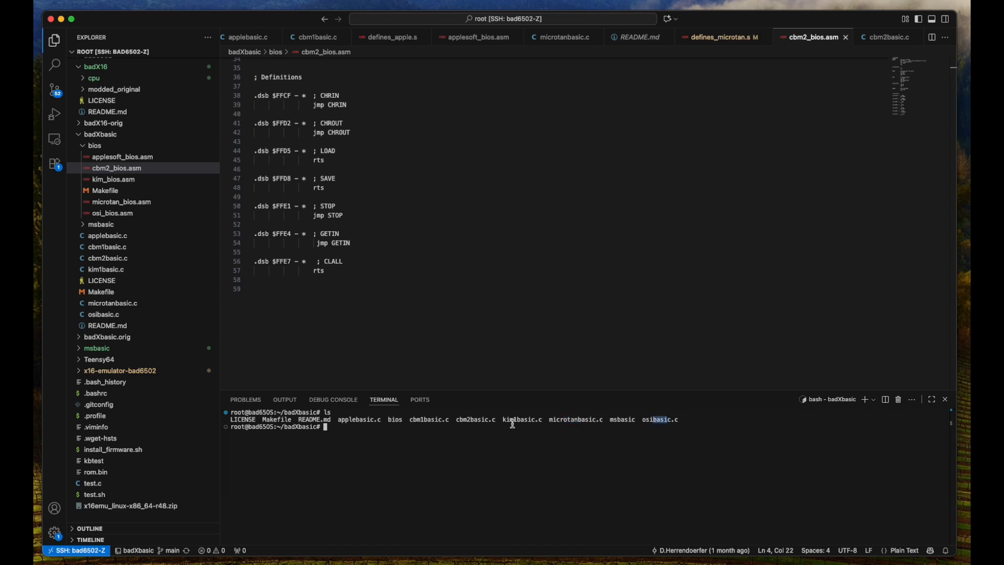
mouse_move(583, 437)
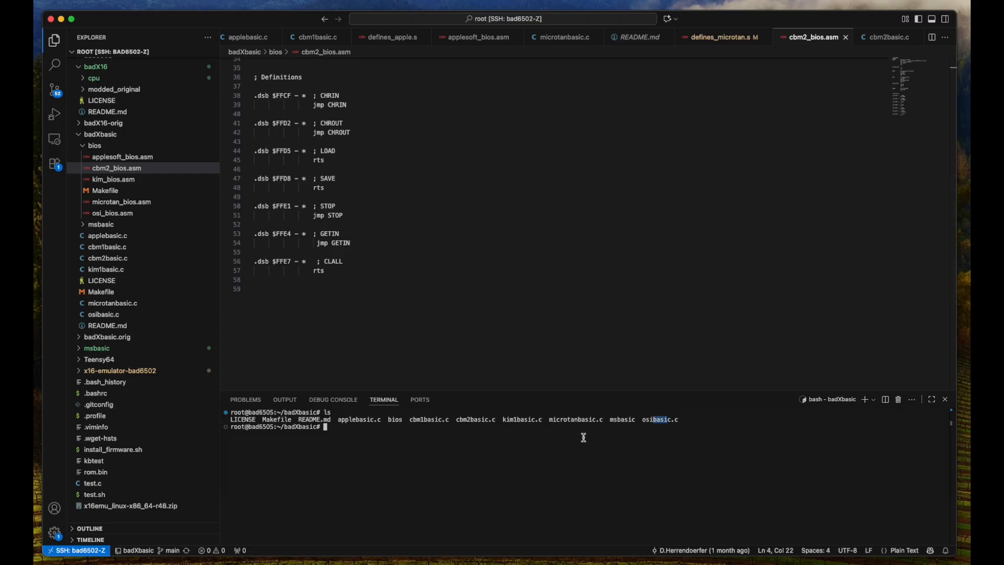
mouse_move(650, 423)
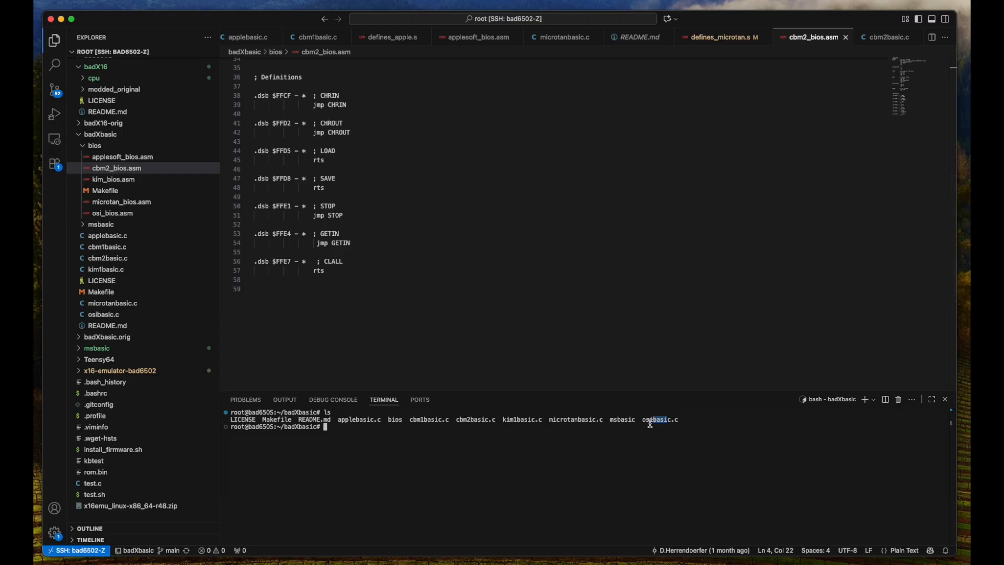
mouse_move(590, 470)
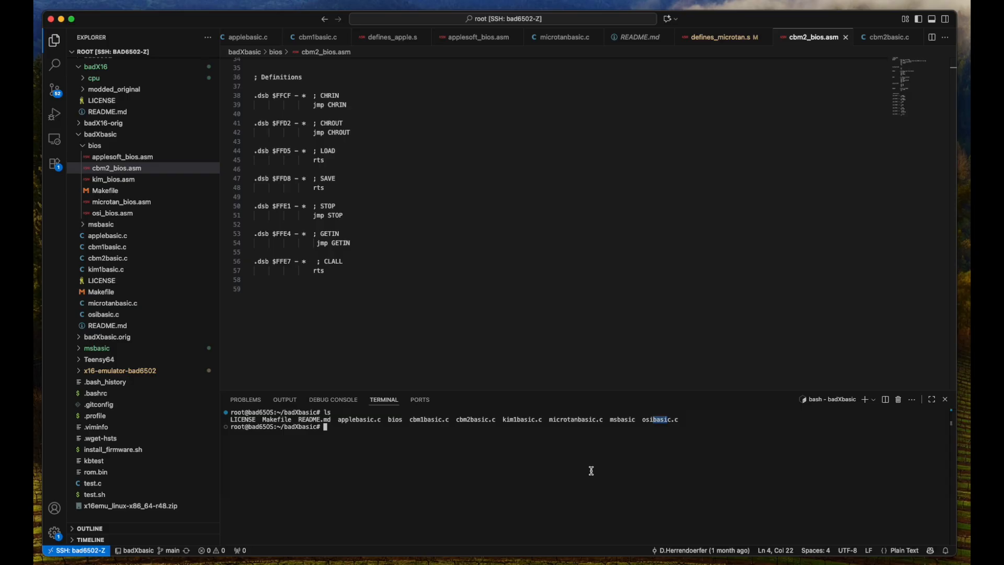
Begin entering a make command at the badXbasic terminal prompt
text(make al)
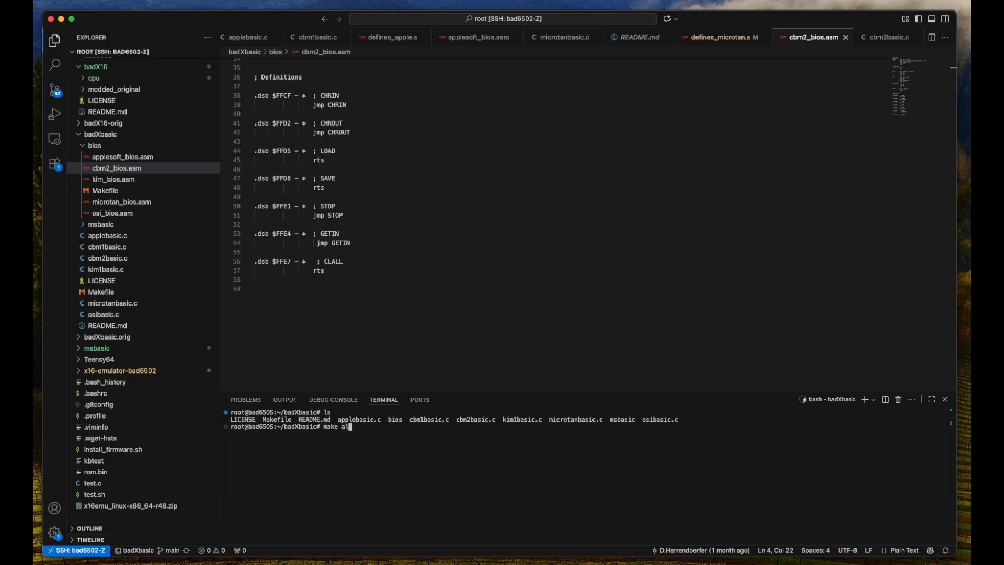
Run make to build all BASIC variants, then list the built executables with ls -l
key(Return)
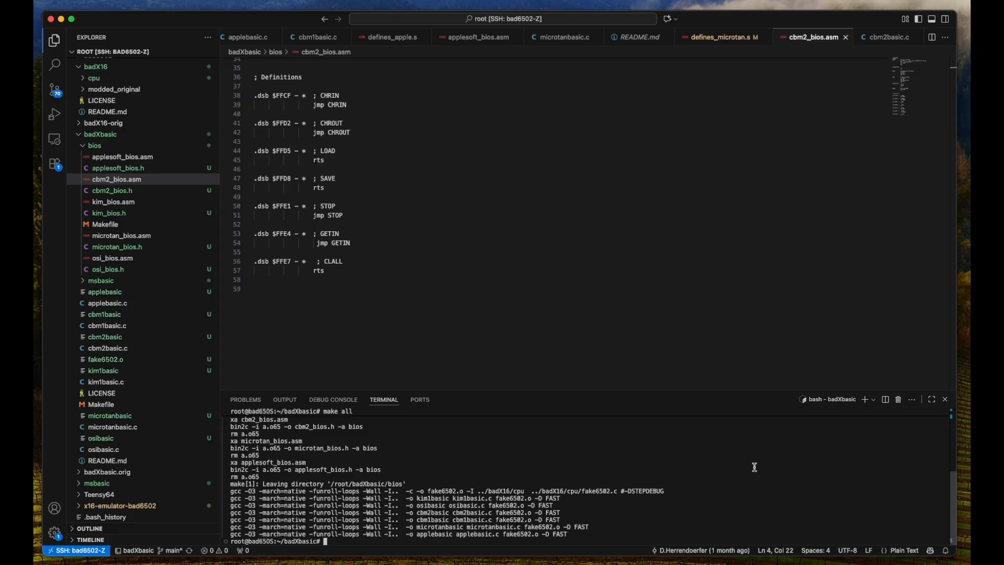
text(ls -l)
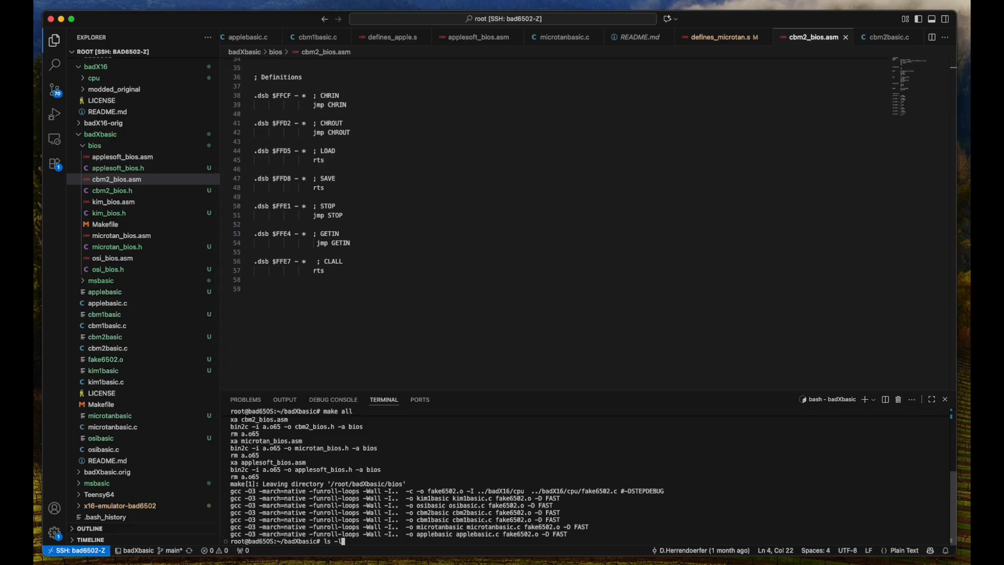
key(Return)
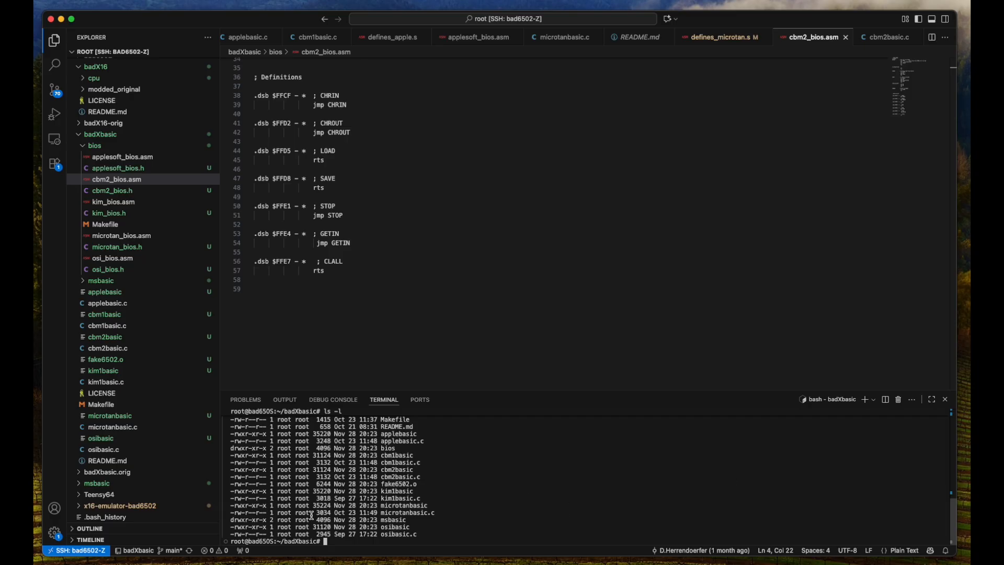
mouse_move(446, 473)
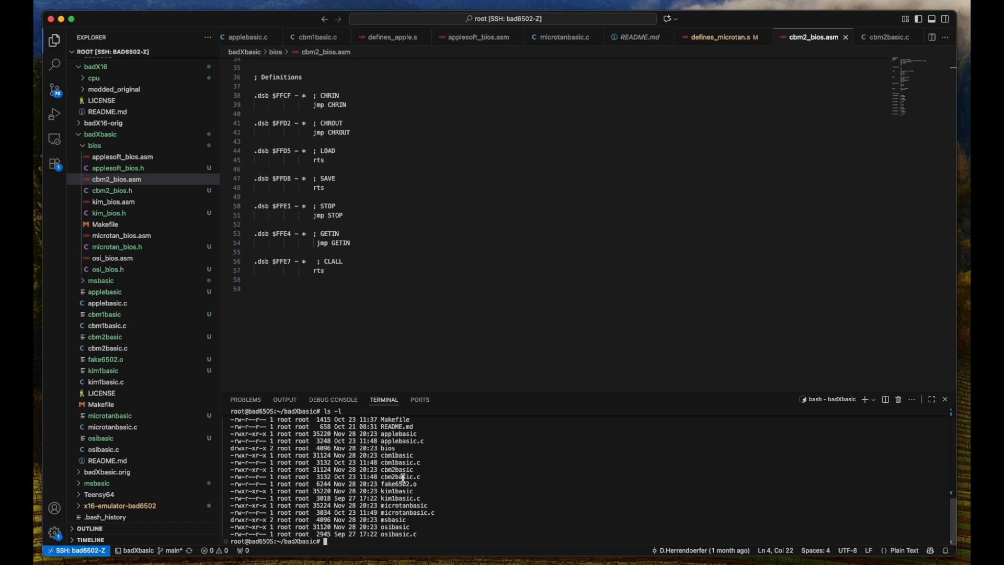
mouse_move(586, 469)
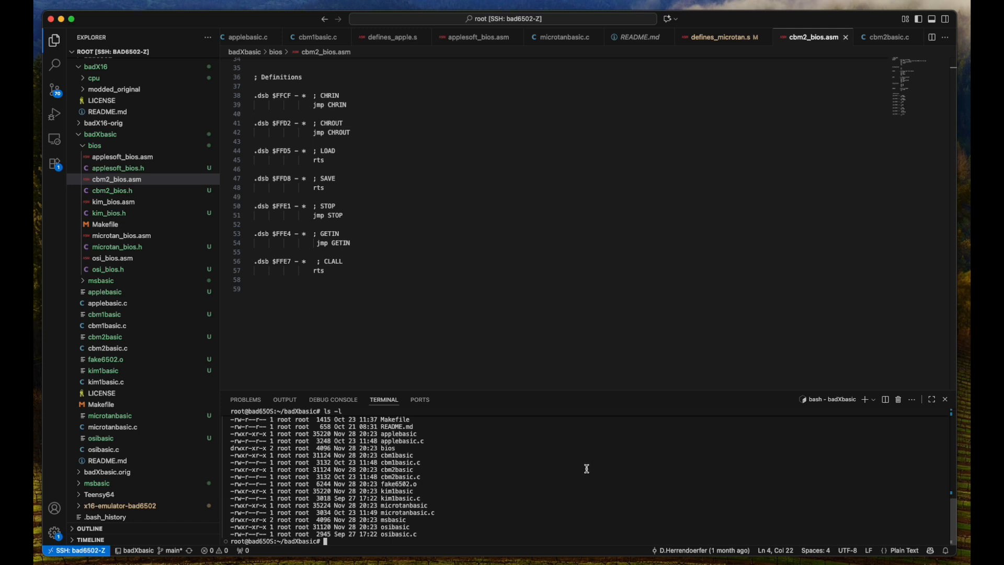
text(./)
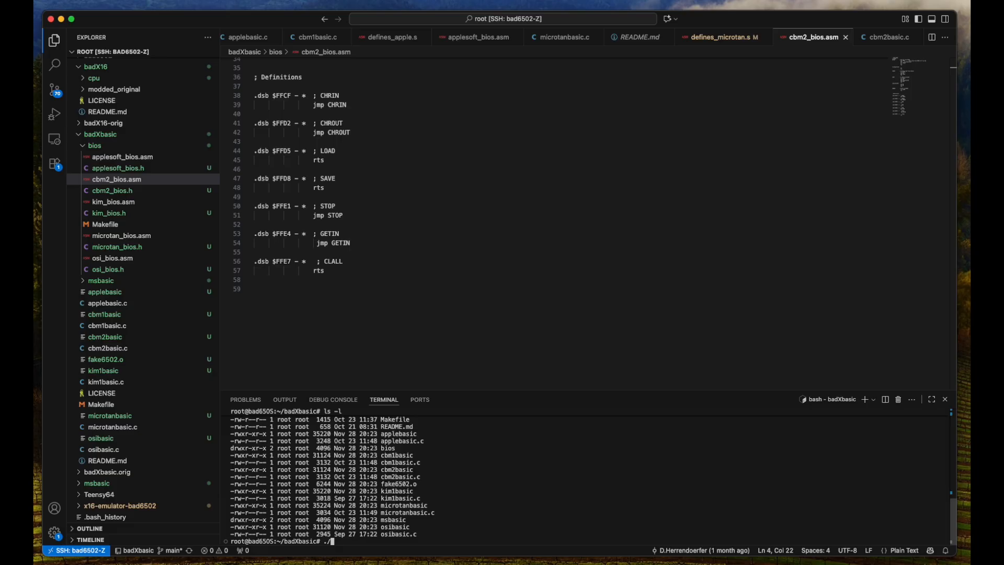
Run ./cbm2basic and enter the program lines 10 PRINT "HELLO" and 20 GOTO 10
text(cbm2basic)
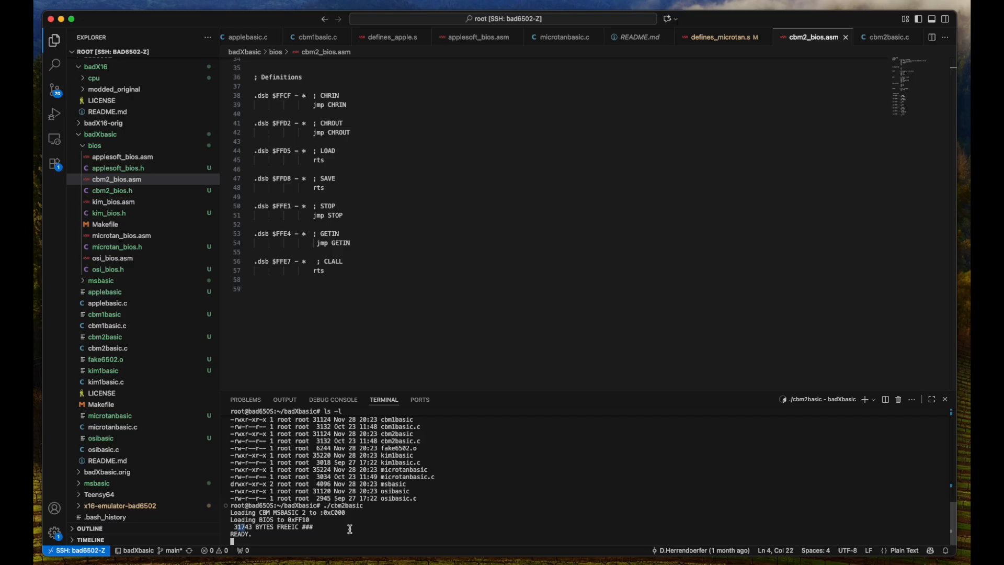
text(10)
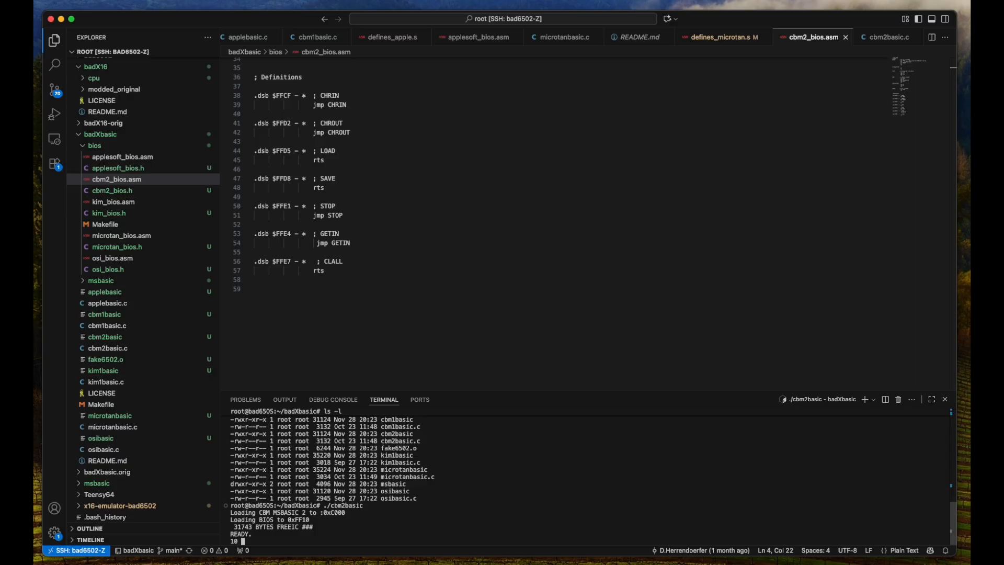
text(PRINT)
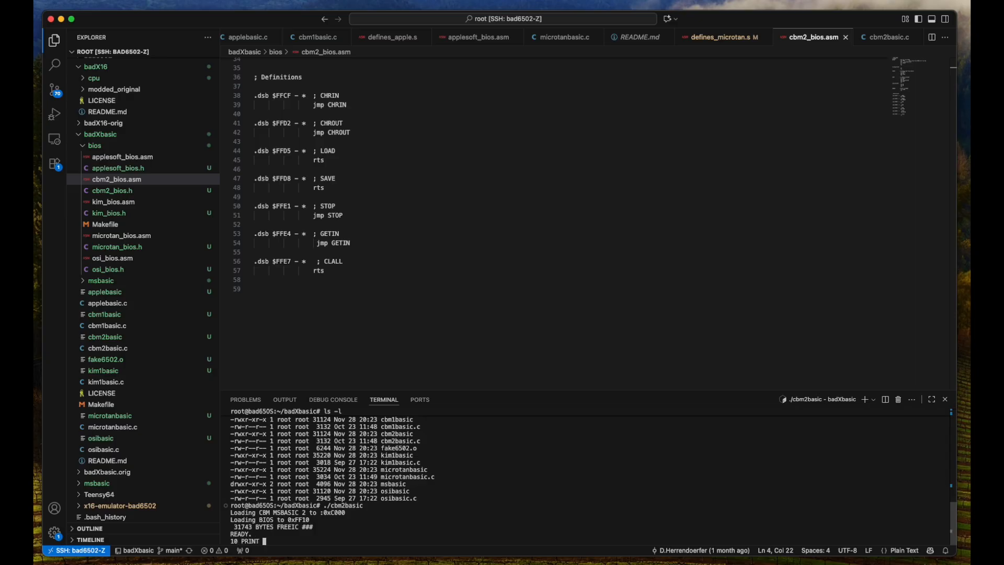
text("HELL)
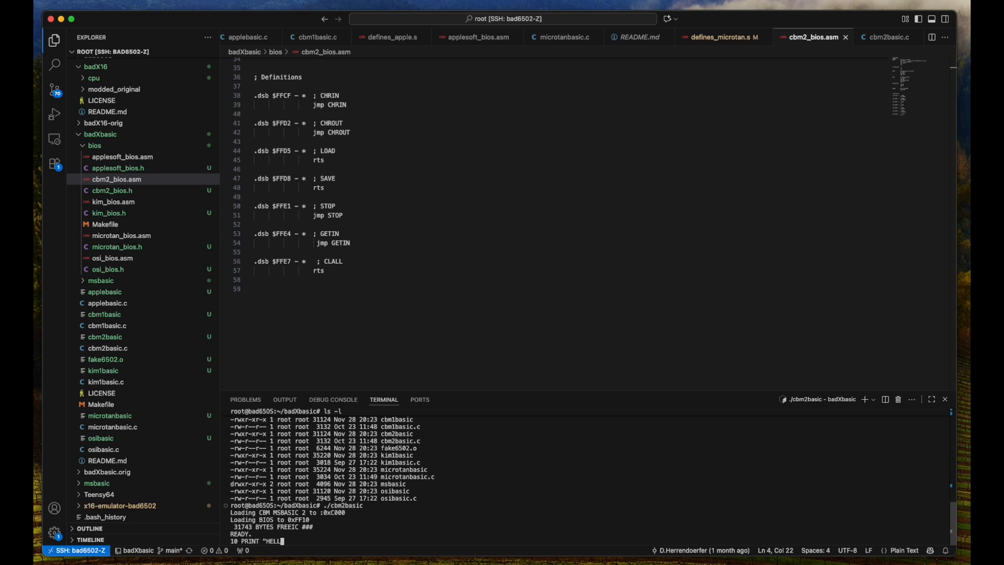
text(O")
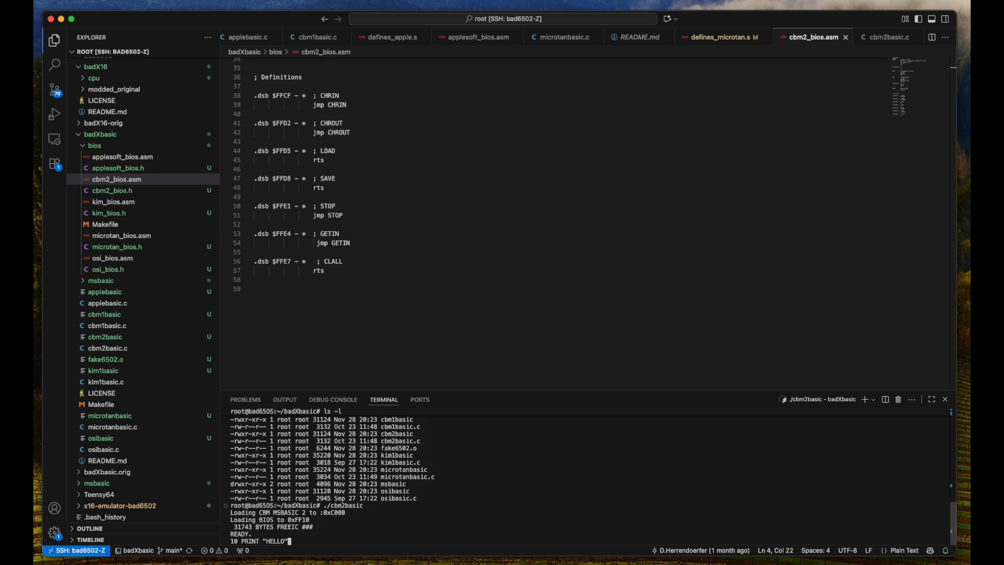
text(20)
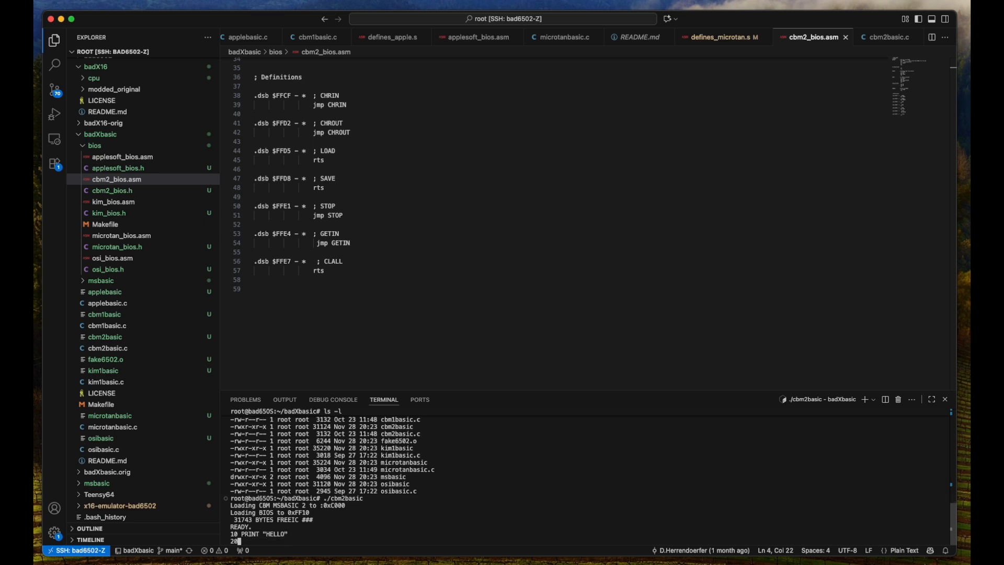
text(GOTO)
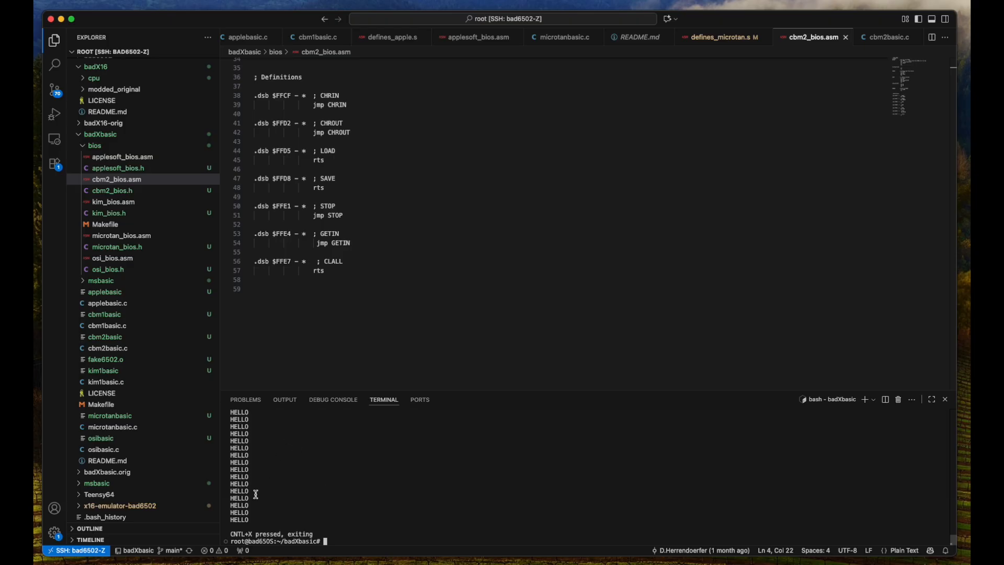
mouse_move(427, 493)
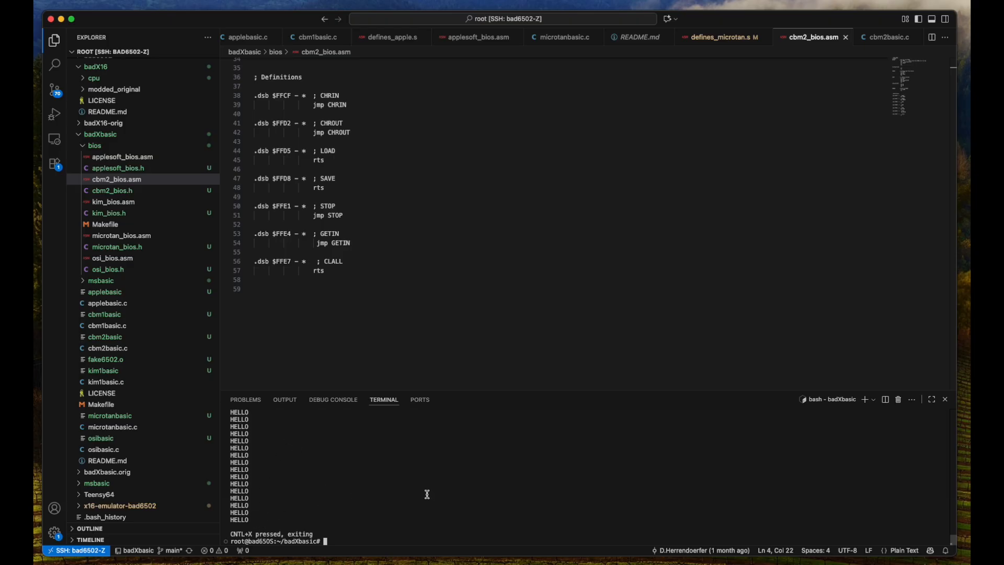
mouse_move(404, 457)
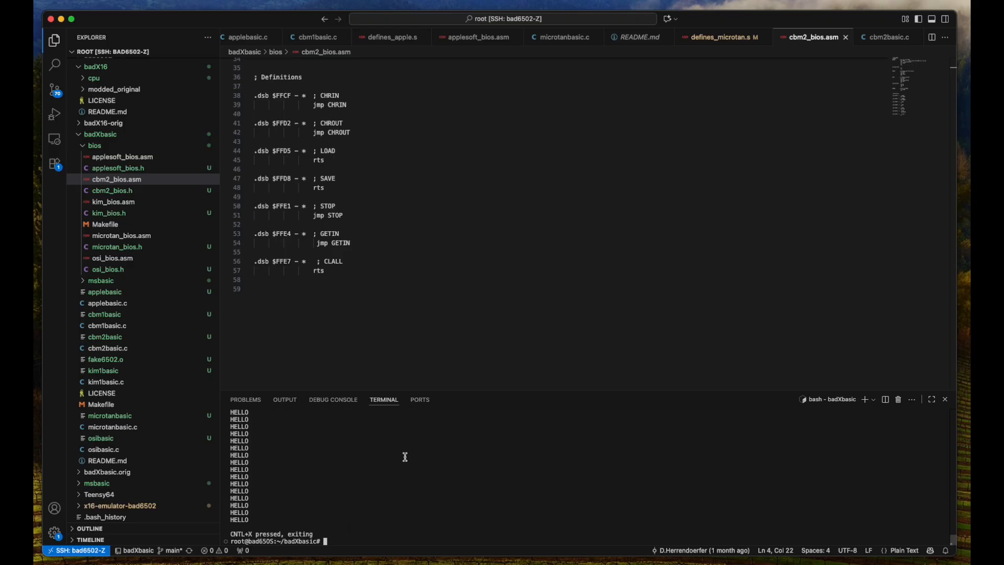
mouse_move(424, 213)
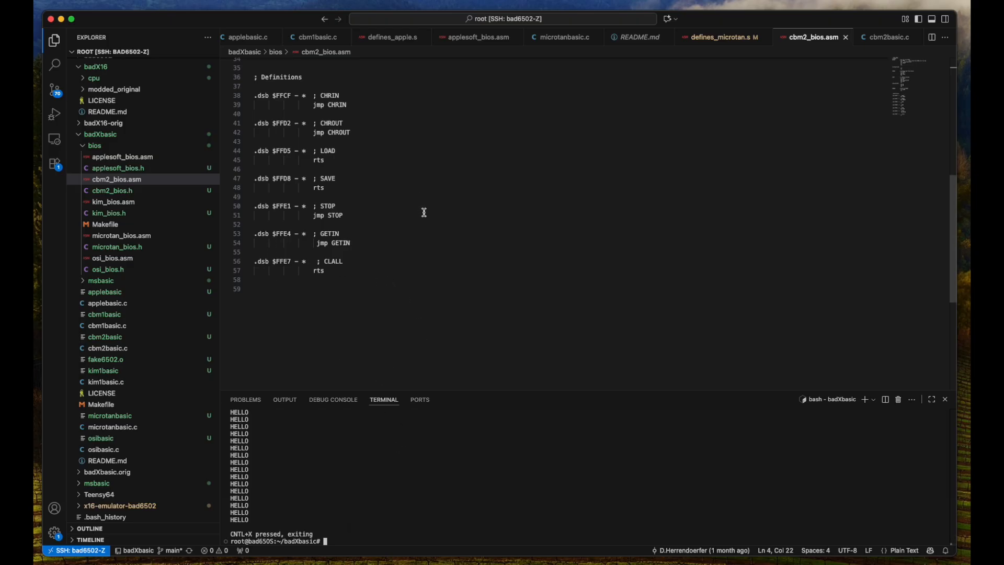
mouse_move(544, 229)
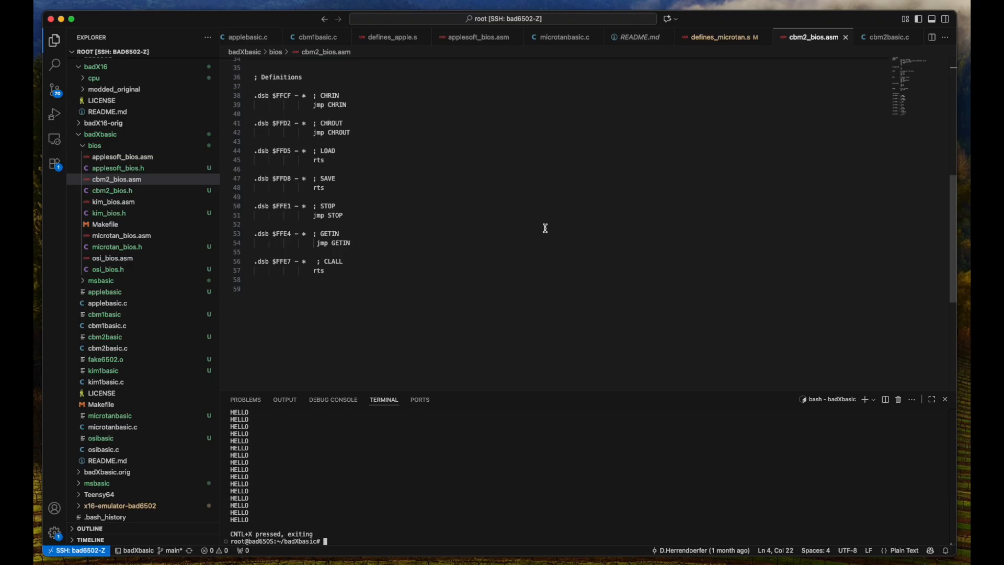
mouse_move(542, 291)
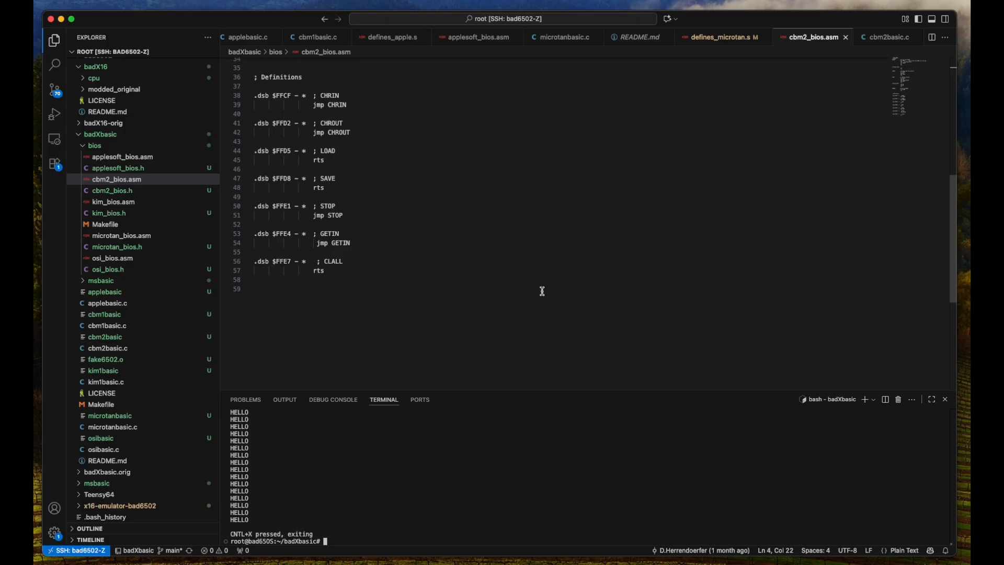
mouse_move(498, 285)
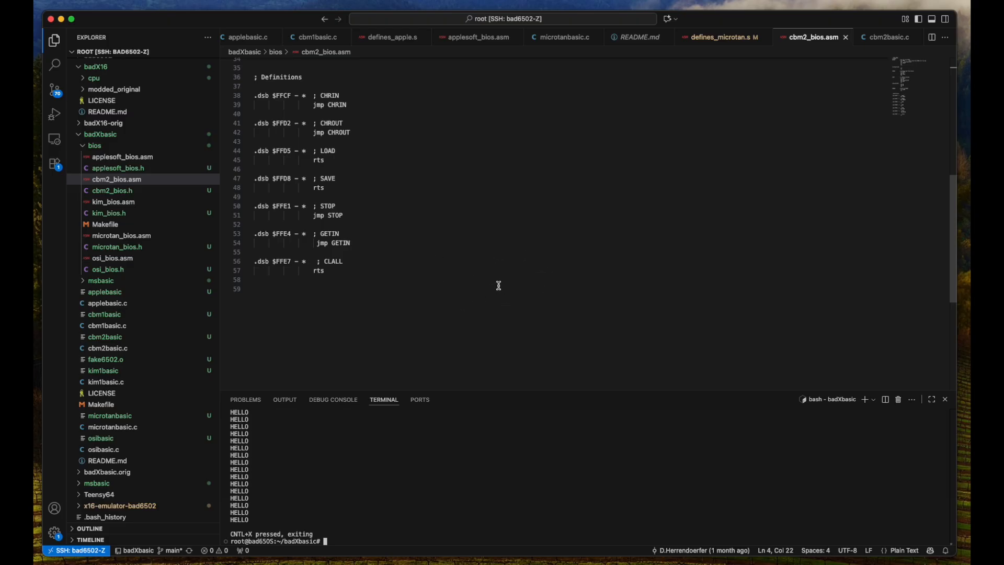
mouse_move(405, 336)
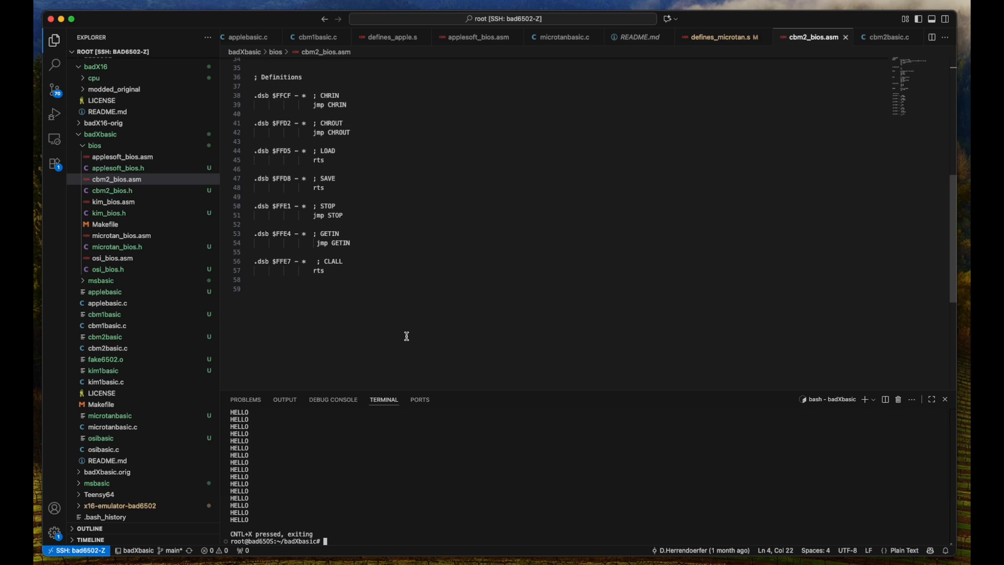
mouse_move(469, 351)
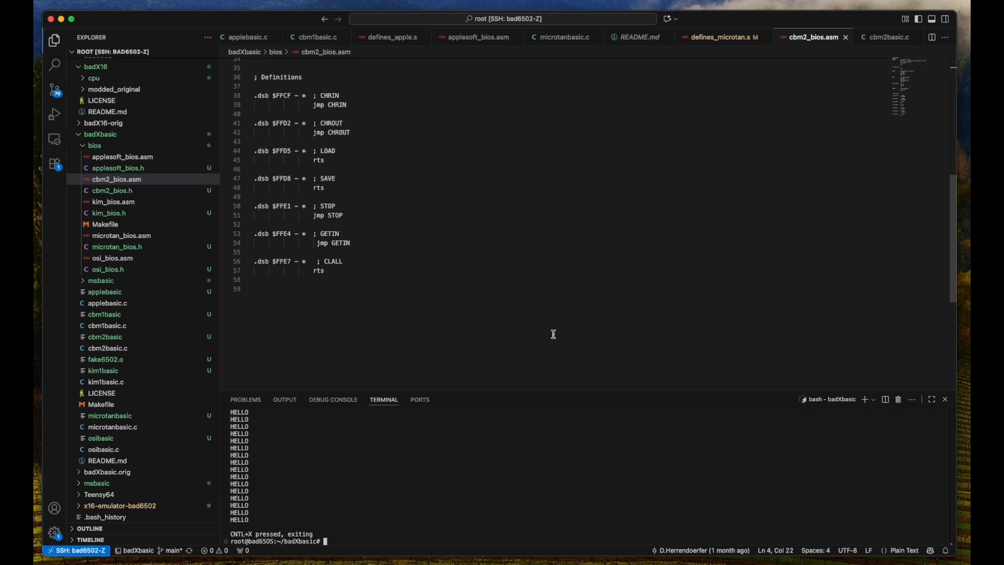
mouse_move(558, 324)
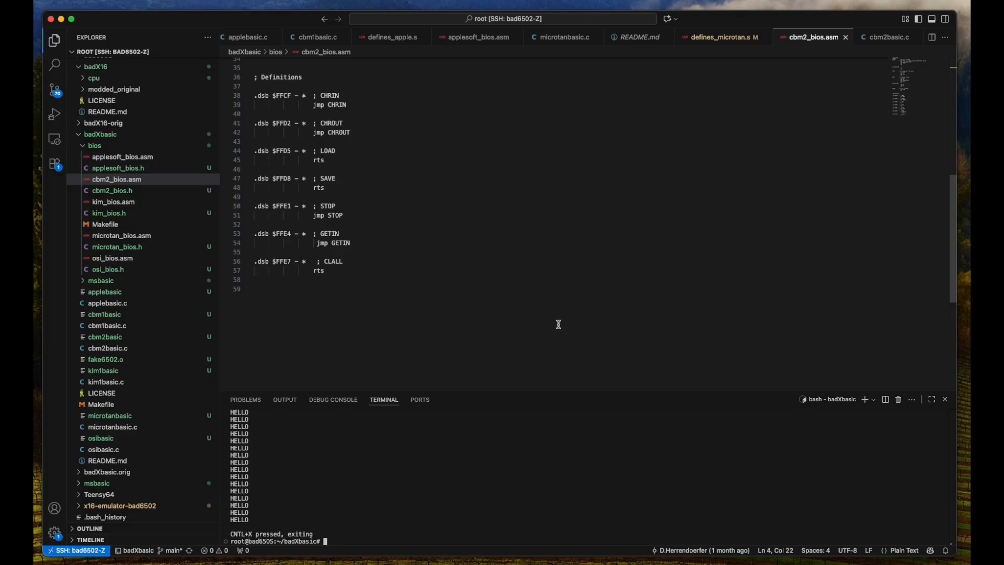
mouse_move(355, 387)
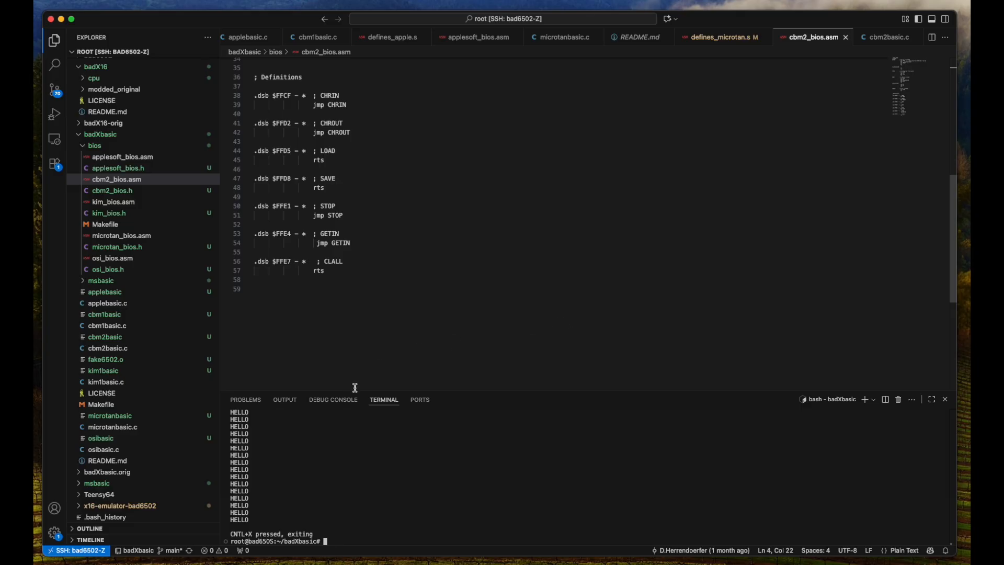
mouse_move(505, 331)
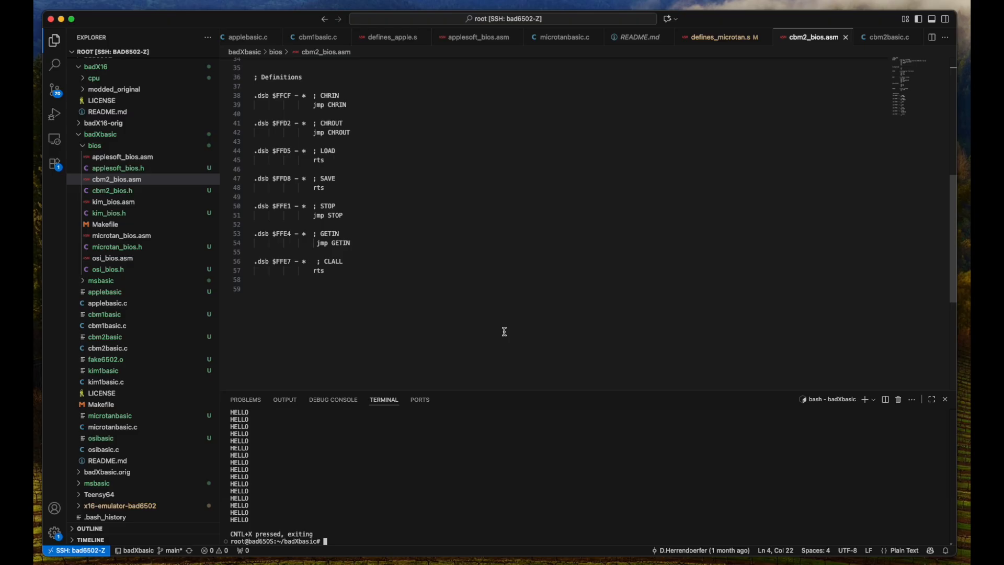
mouse_move(487, 476)
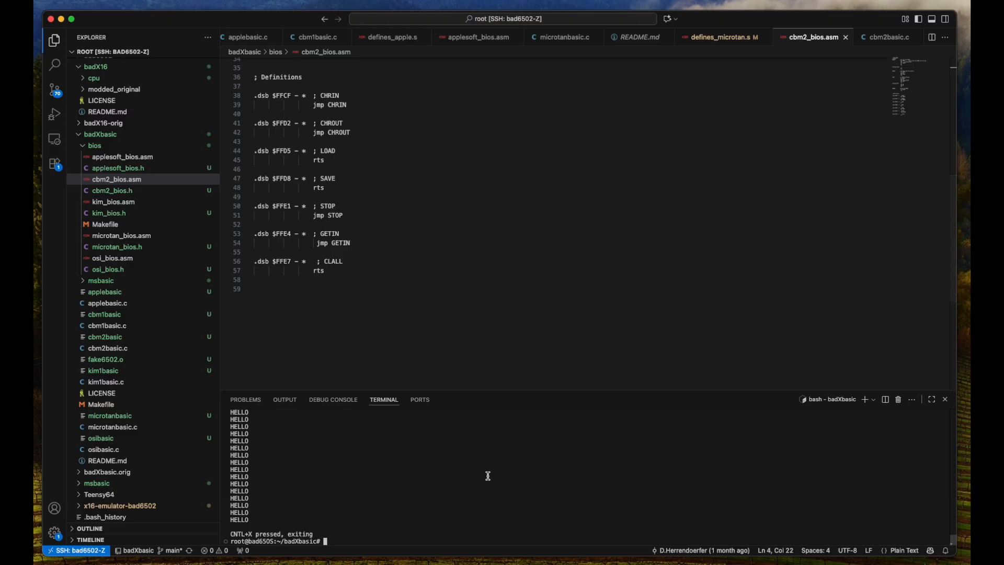
mouse_move(503, 411)
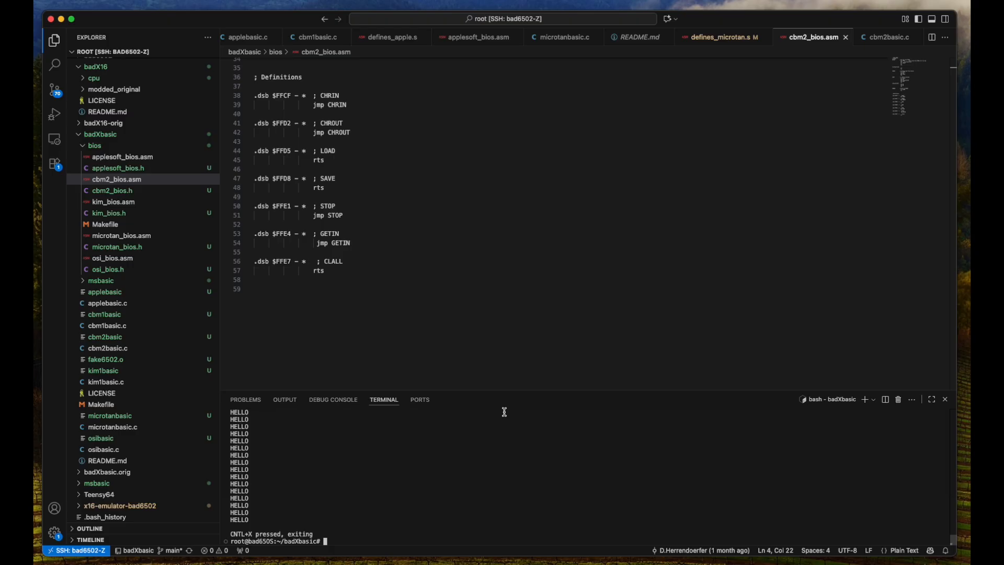
mouse_move(567, 422)
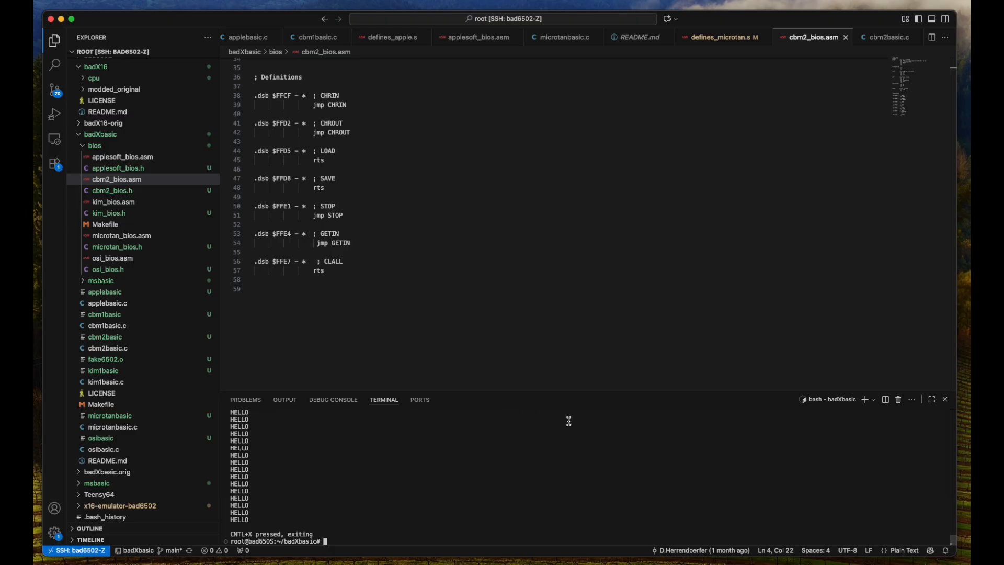
mouse_move(584, 409)
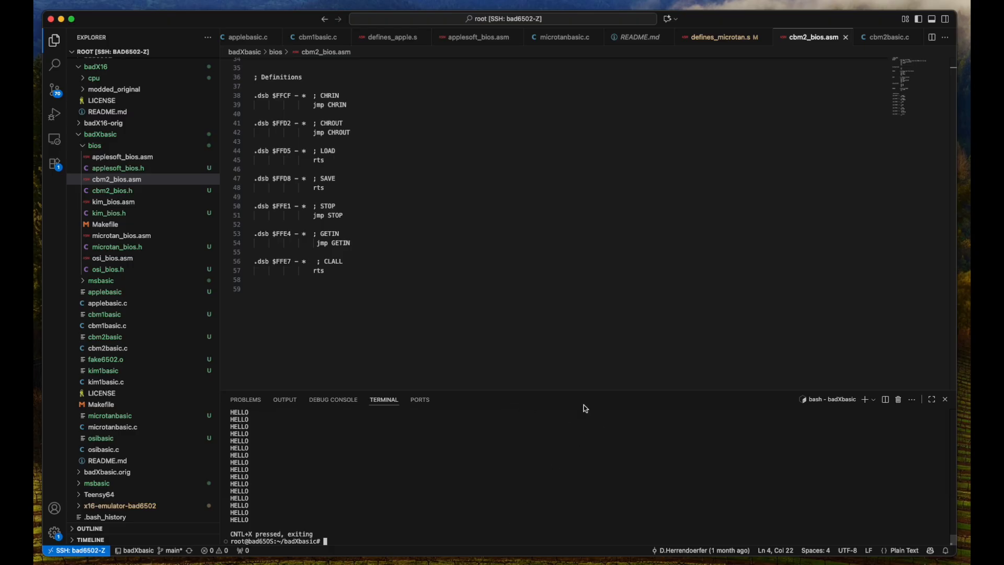
mouse_move(582, 393)
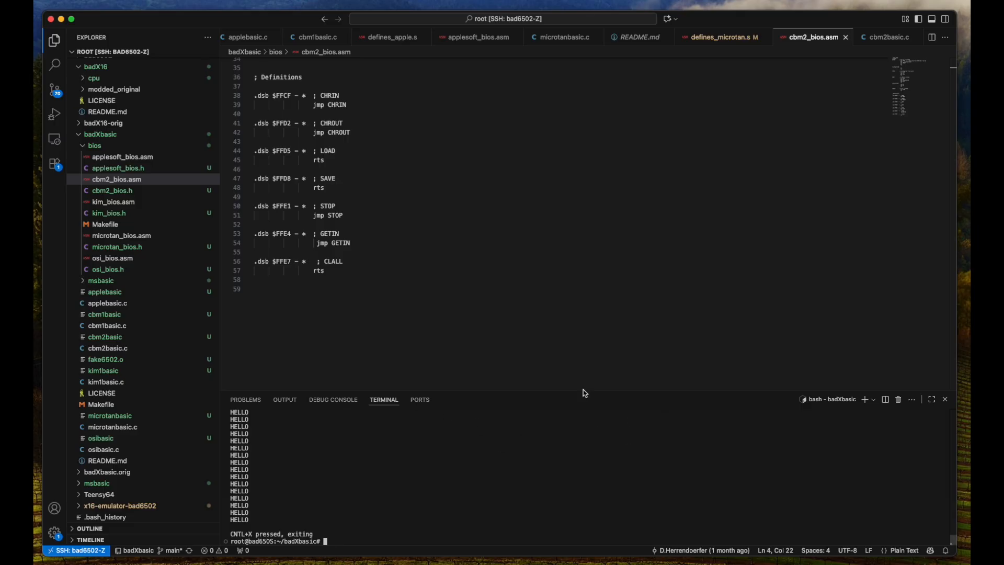
mouse_move(701, 441)
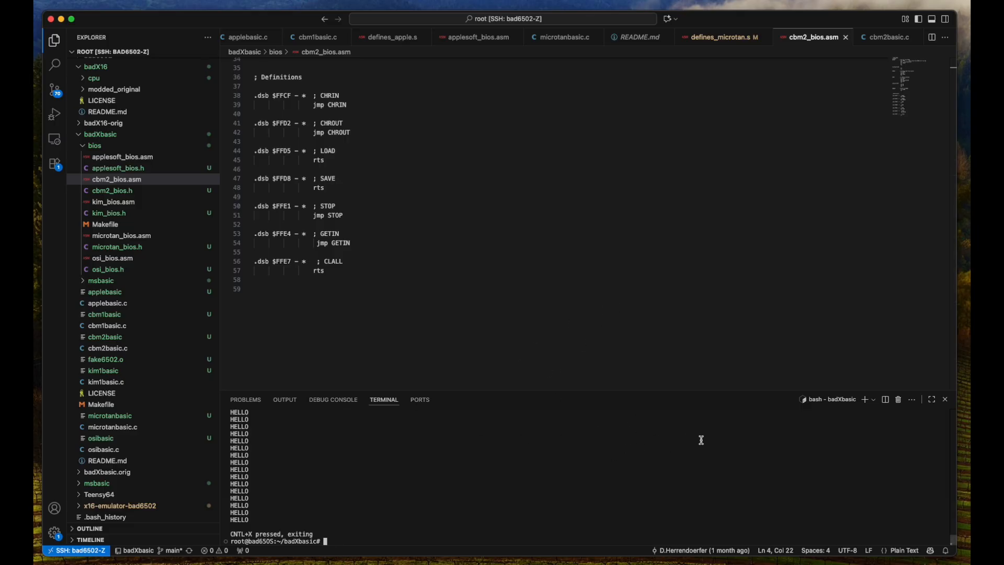
mouse_move(604, 457)
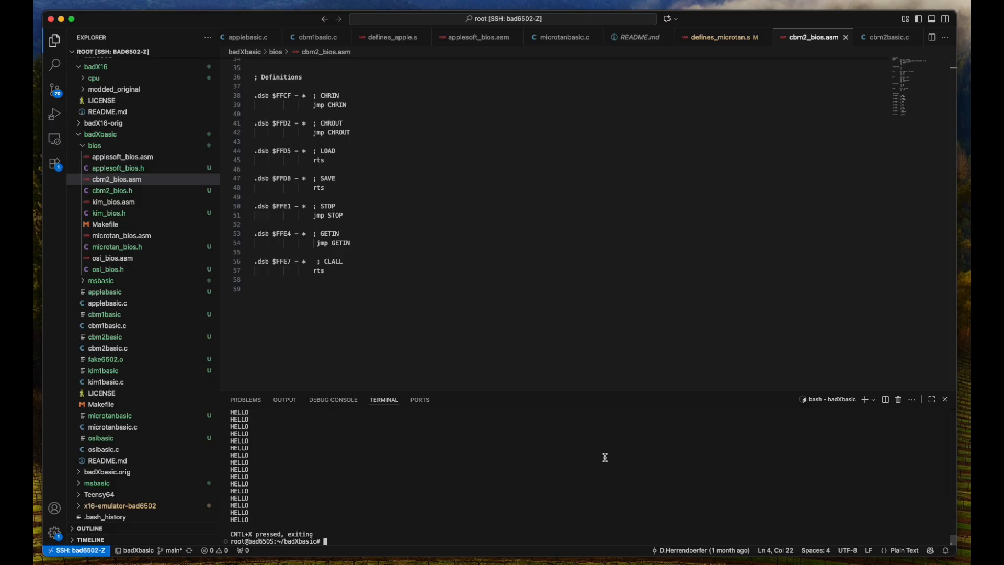